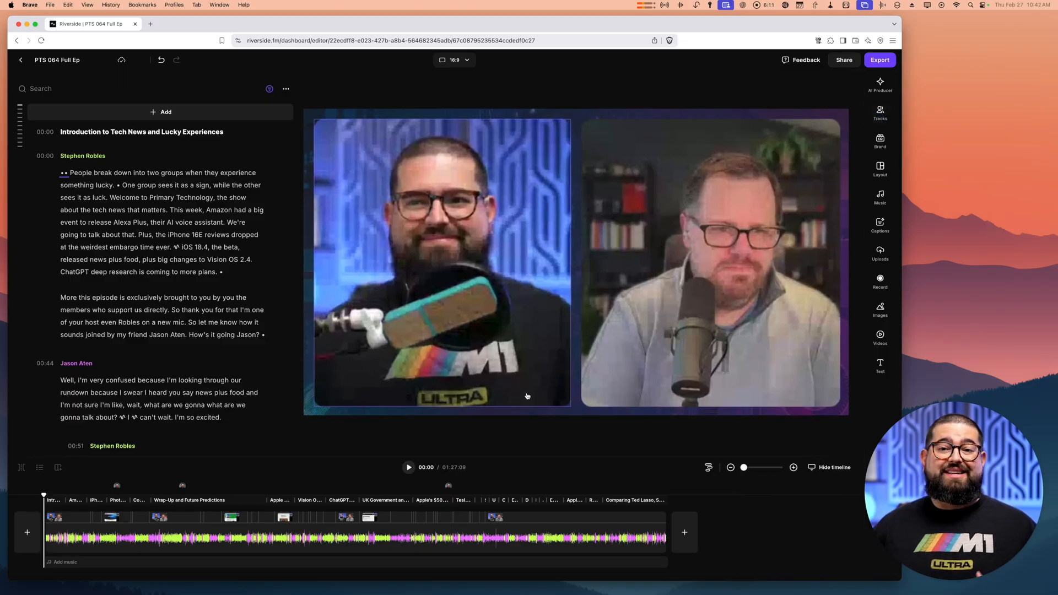
# Expand the Archive group on the Content Calendar and scroll an episode page to its Show Outline
pyautogui.click(880, 85)
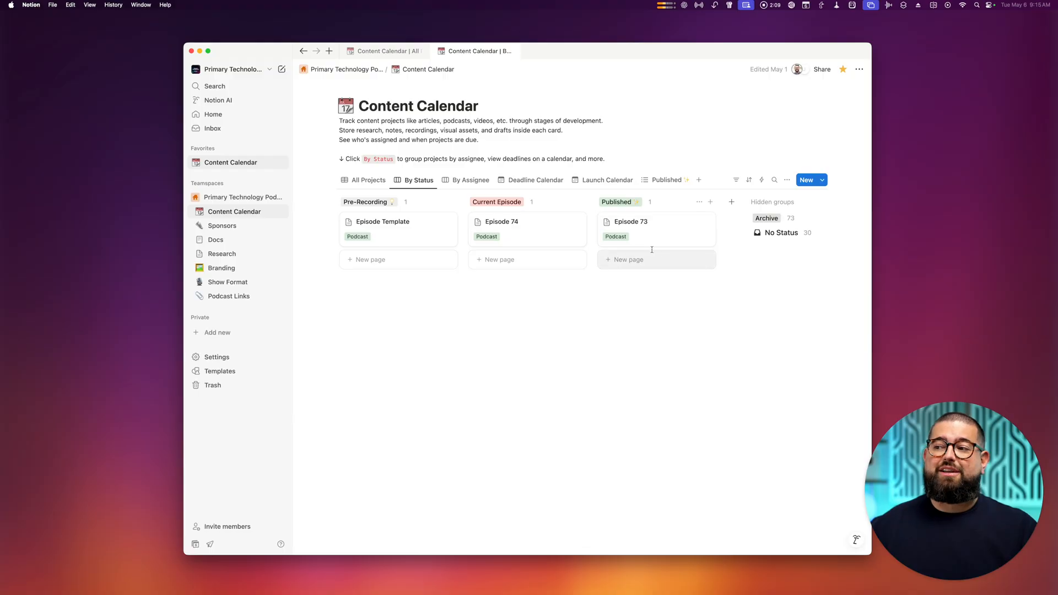
pyautogui.click(766, 219)
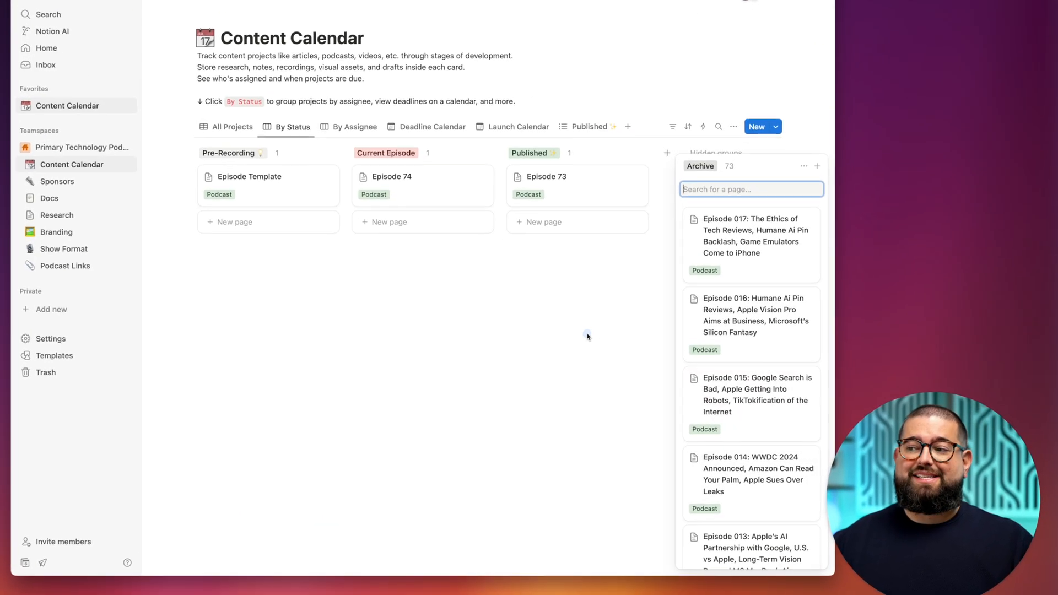
pyautogui.click(545, 176)
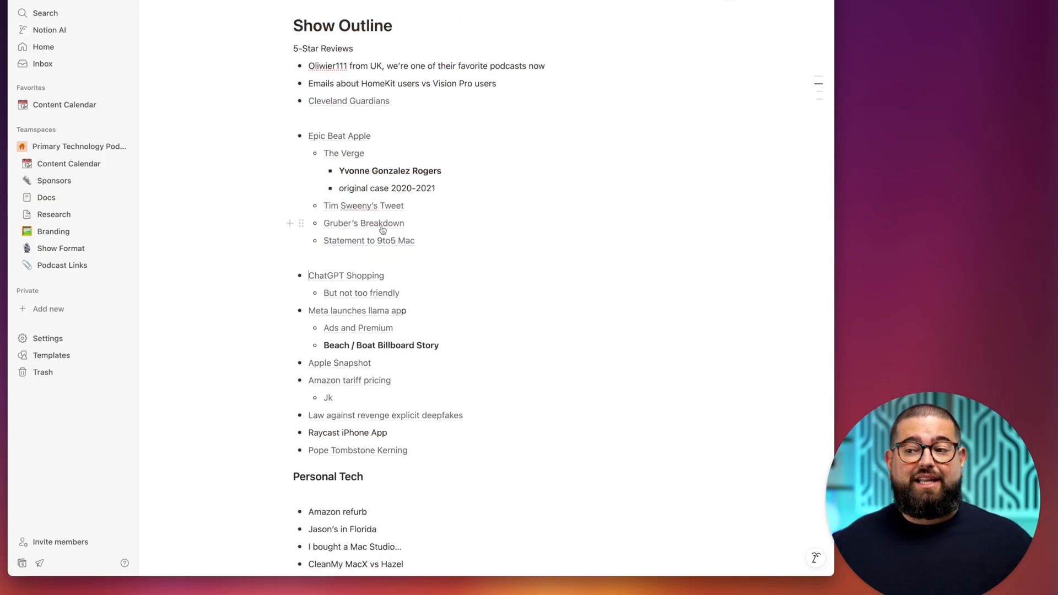
pyautogui.scroll(-3)
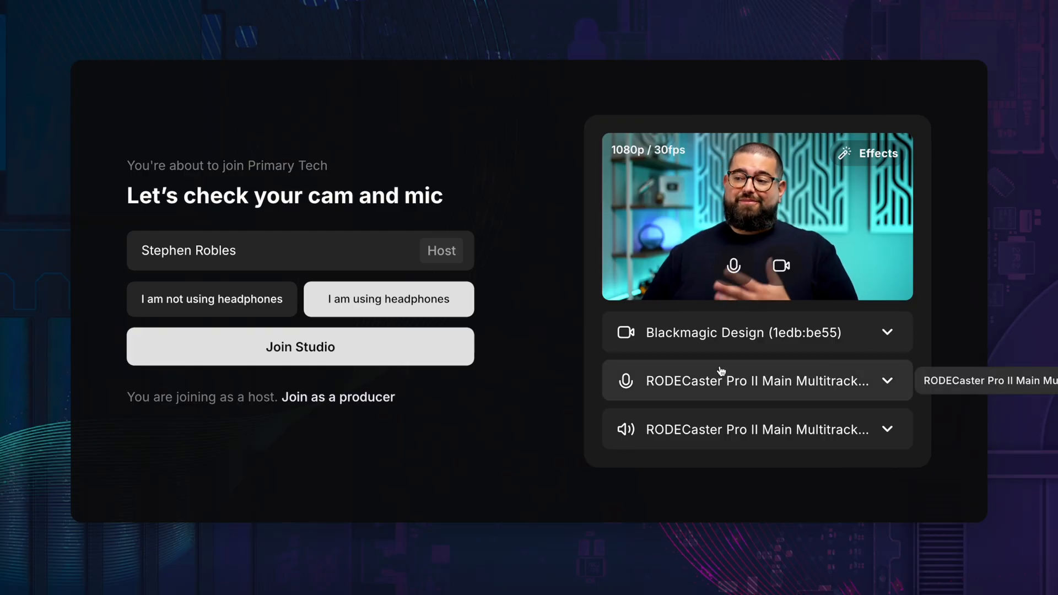
# Join the studio and preview the Craig Siri clip from Media, adjusting its volume
pyautogui.click(300, 346)
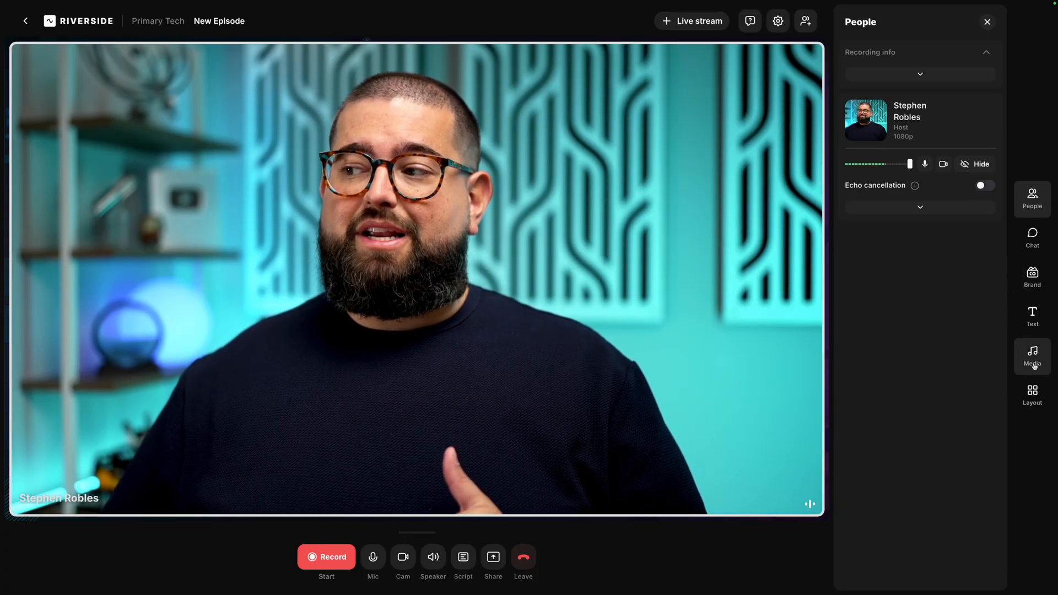
pyautogui.click(1032, 354)
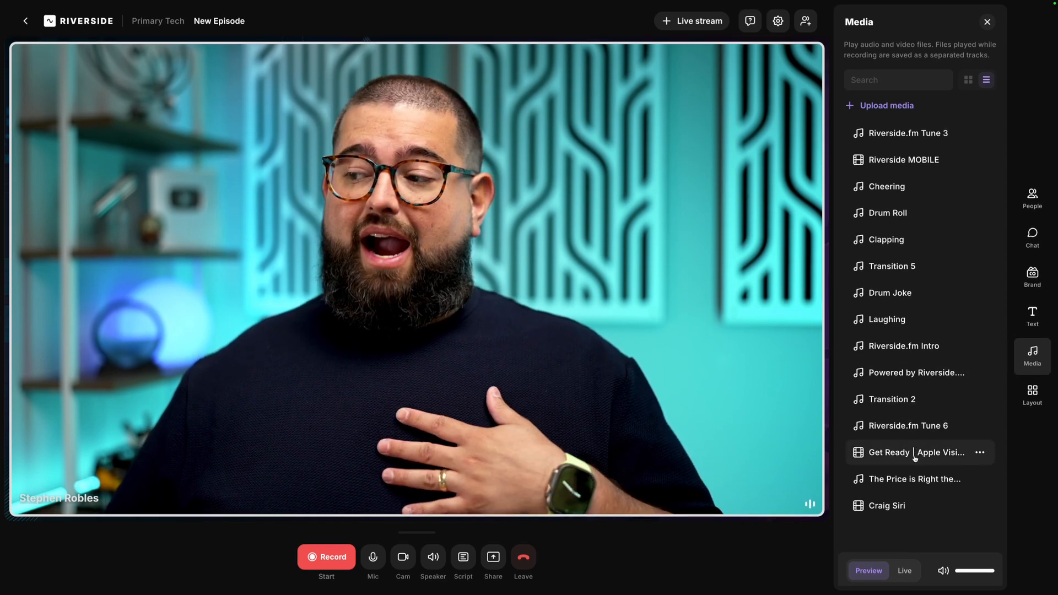
pyautogui.click(887, 505)
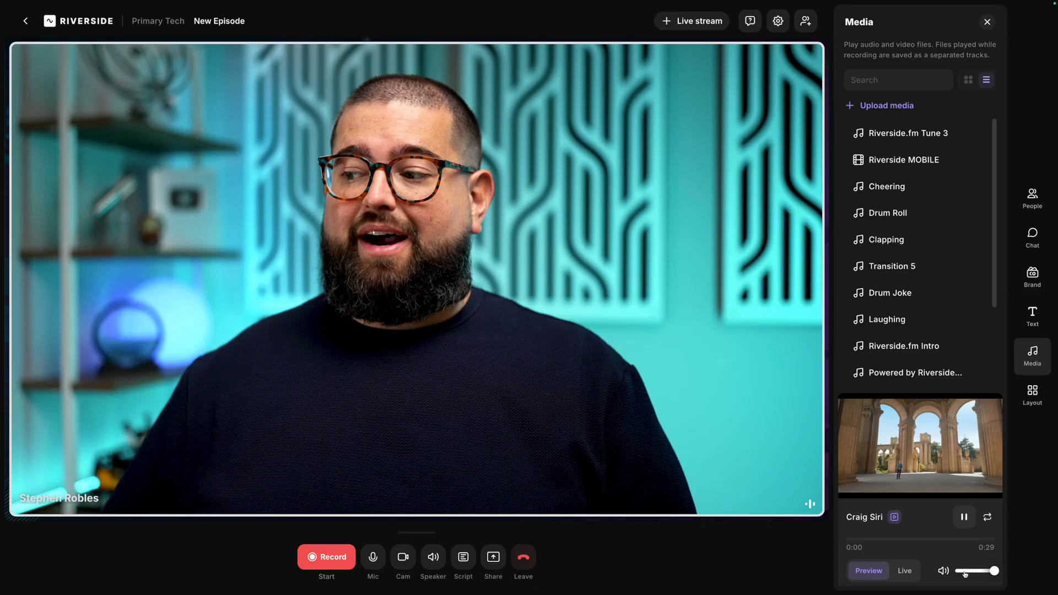
pyautogui.click(905, 571)
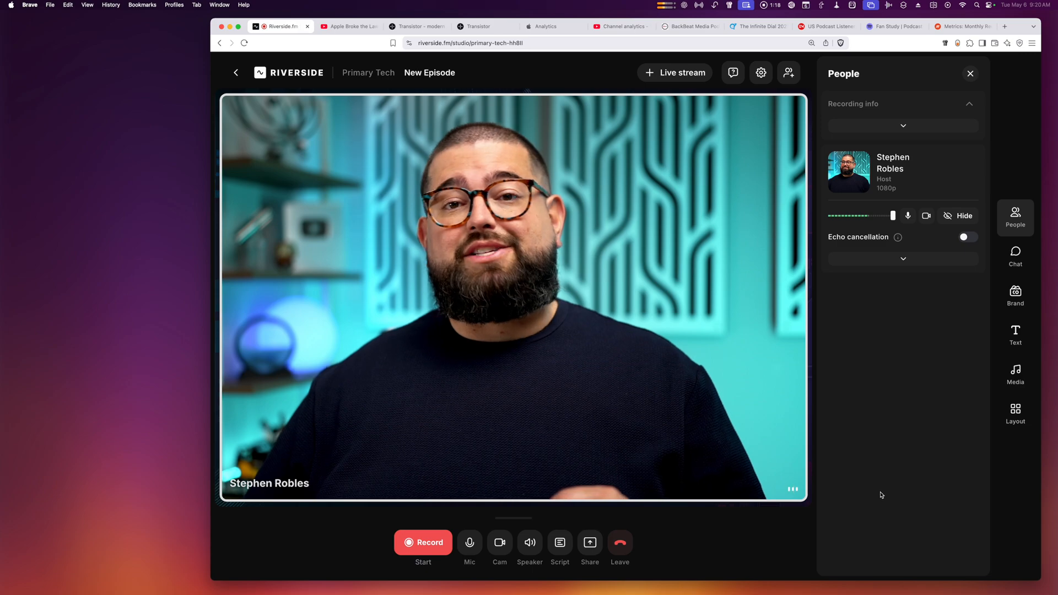
pyautogui.moveTo(881, 540)
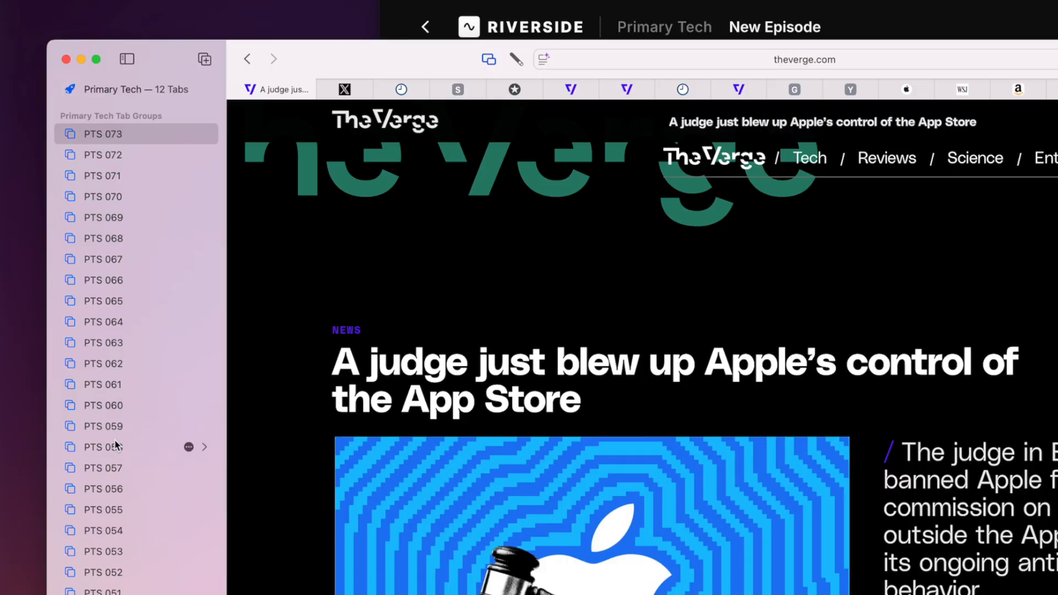
pyautogui.moveTo(98, 154)
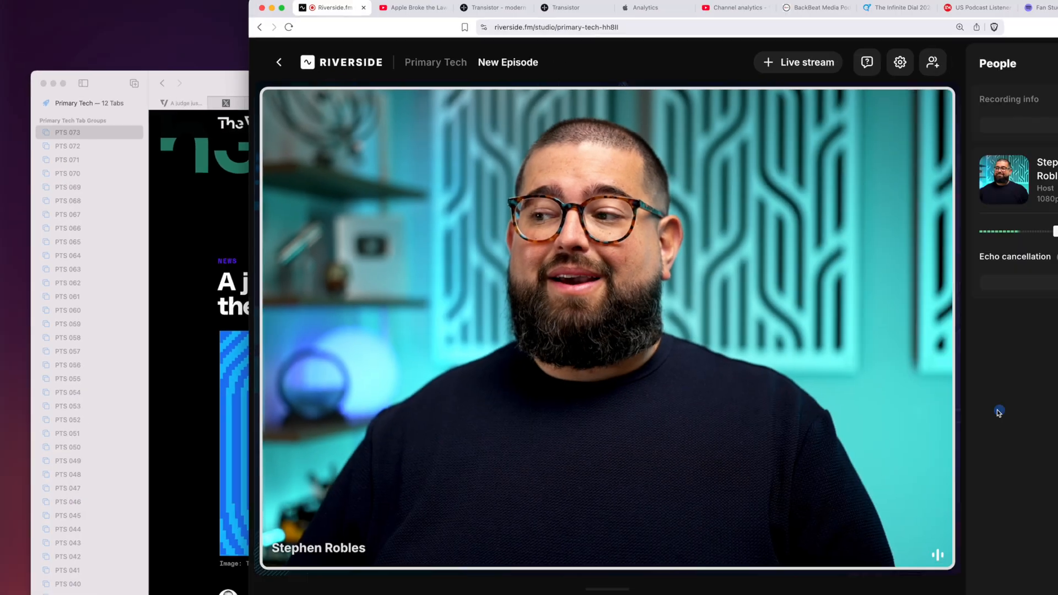
# Share the PTS 073 browser window showing The Verge App Store article into the studio
pyautogui.click(590, 542)
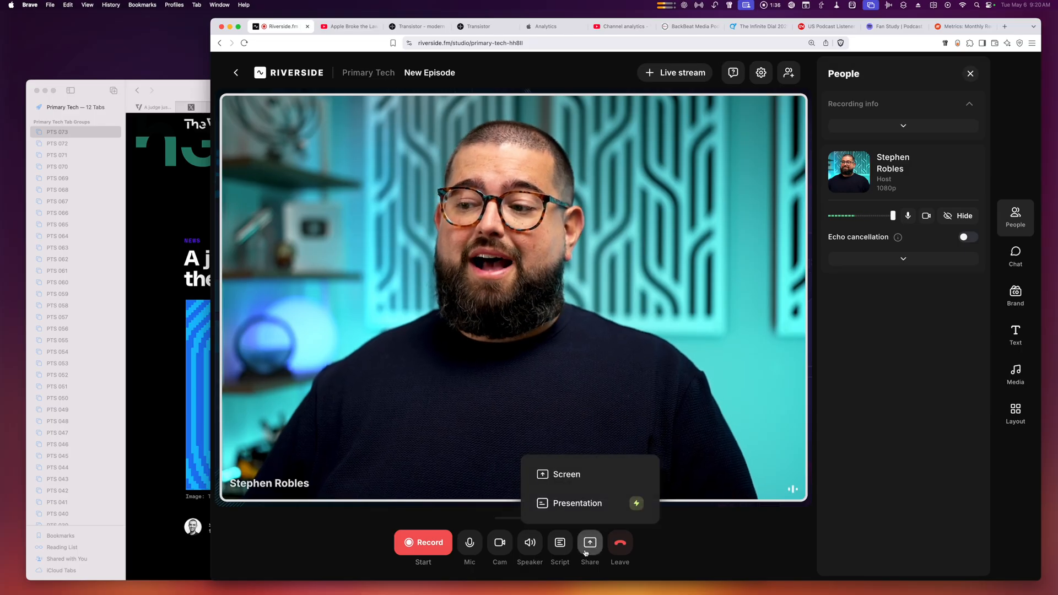
pyautogui.click(566, 474)
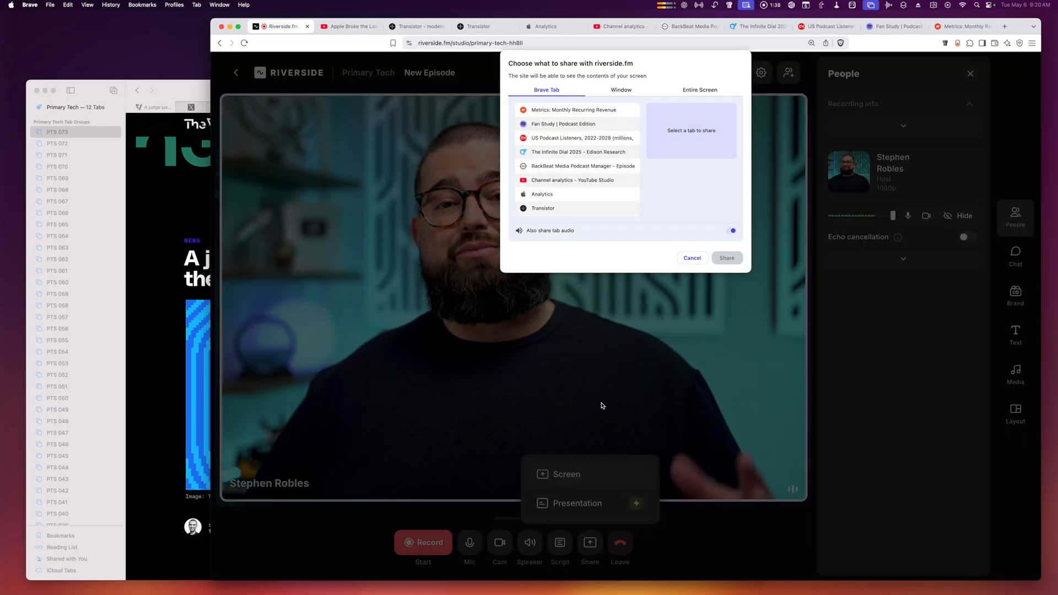
pyautogui.click(619, 90)
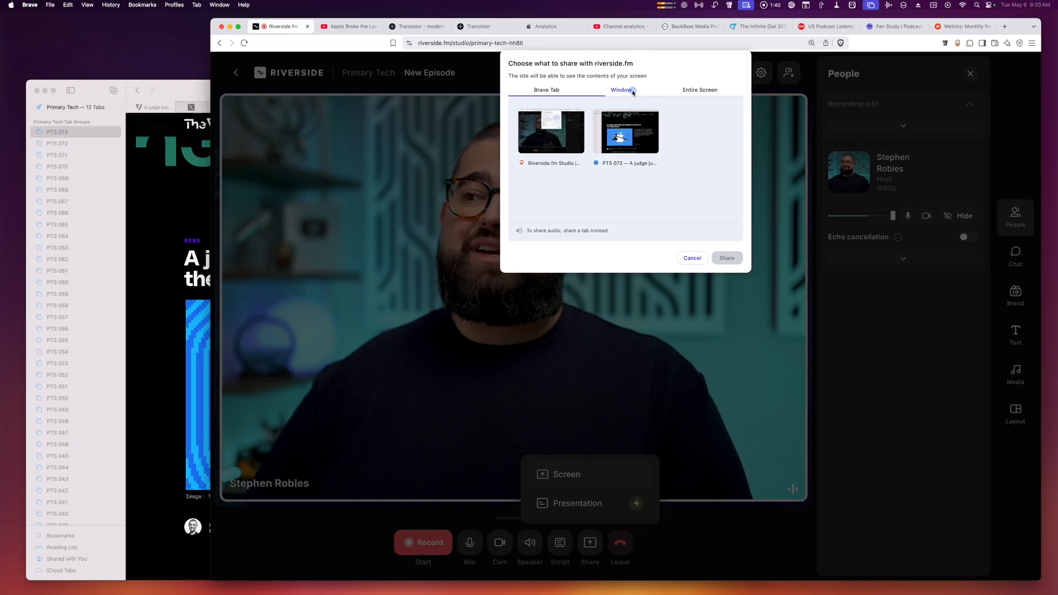
pyautogui.click(726, 257)
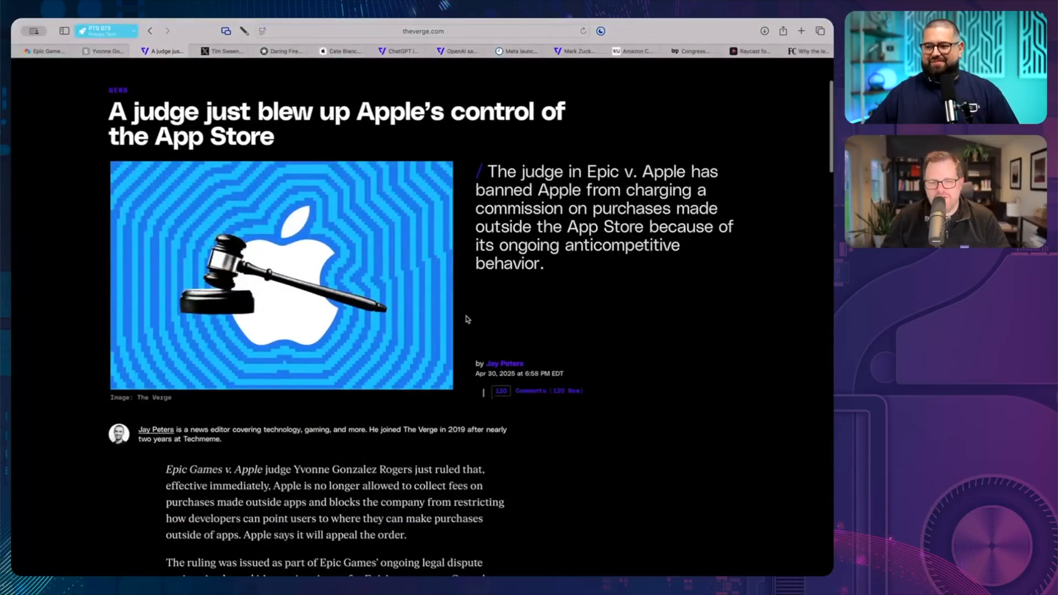
pyautogui.scroll(3)
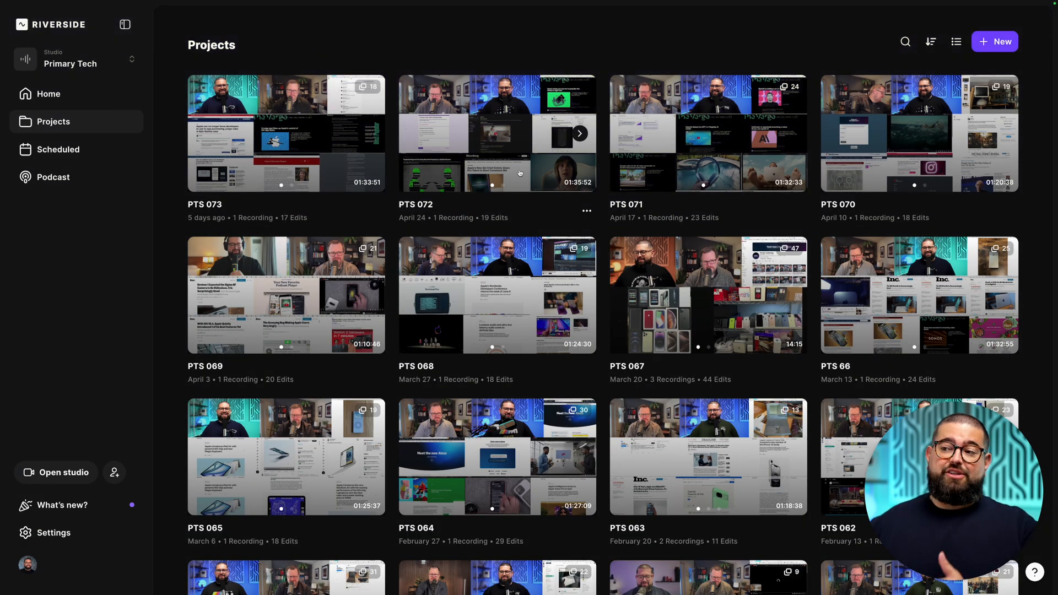
# Open PTS 072 in the editor and apply Remove pauses in AI Producer
pyautogui.click(496, 132)
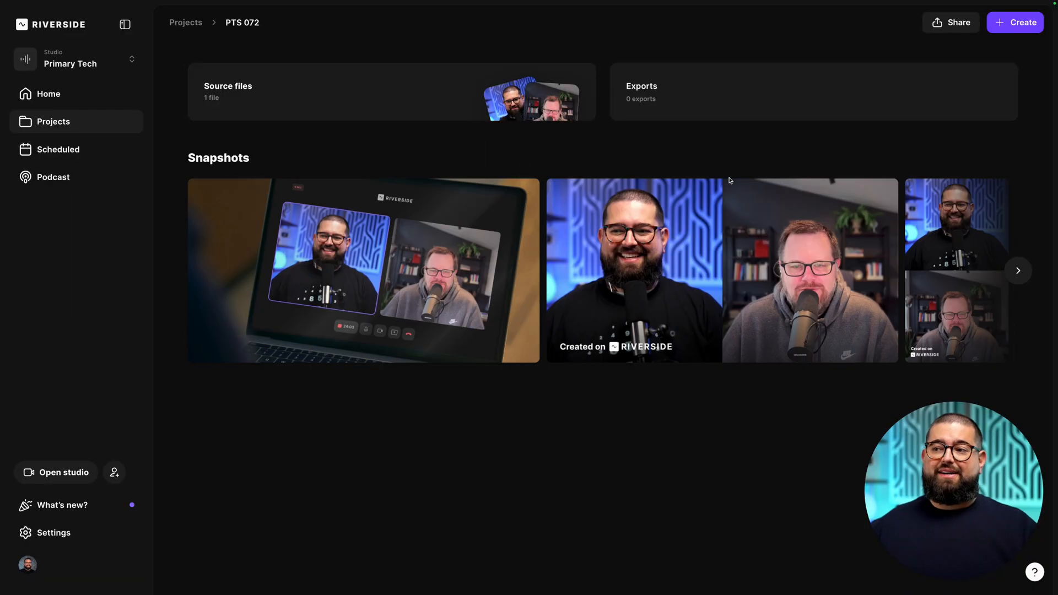
pyautogui.click(1014, 22)
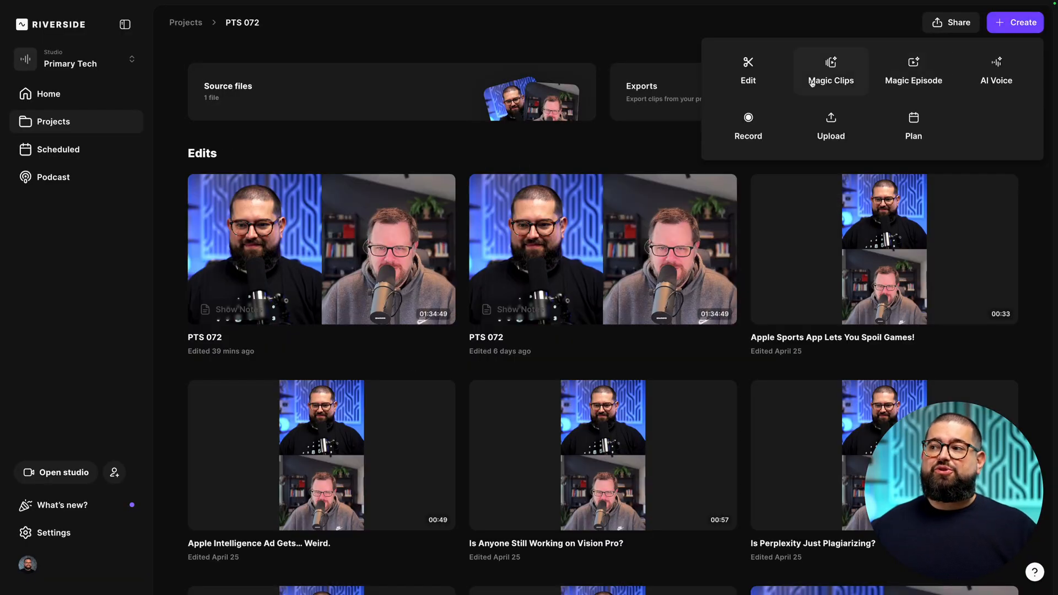
pyautogui.click(748, 70)
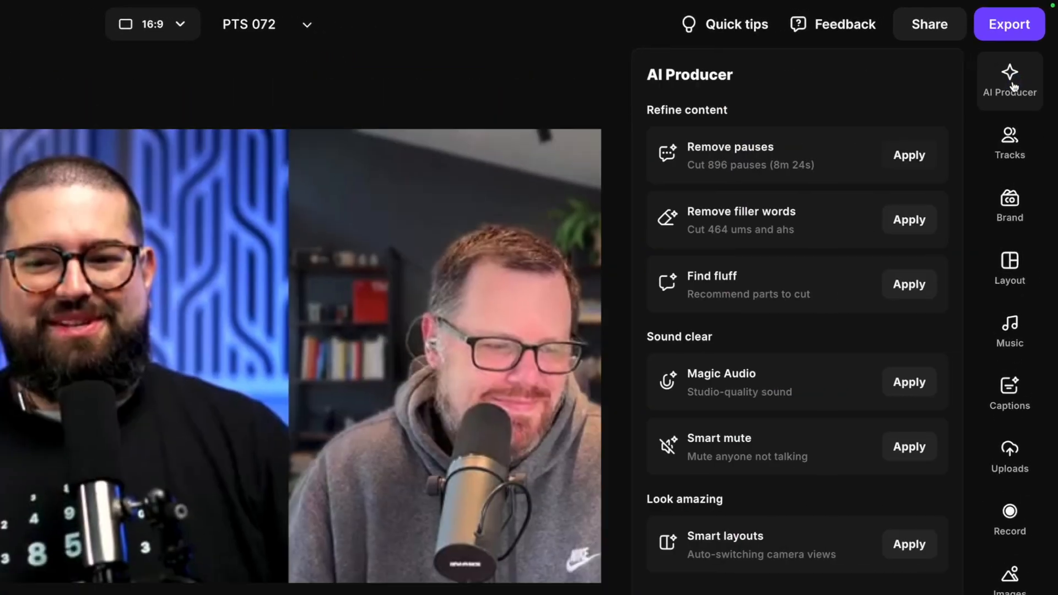
pyautogui.click(908, 154)
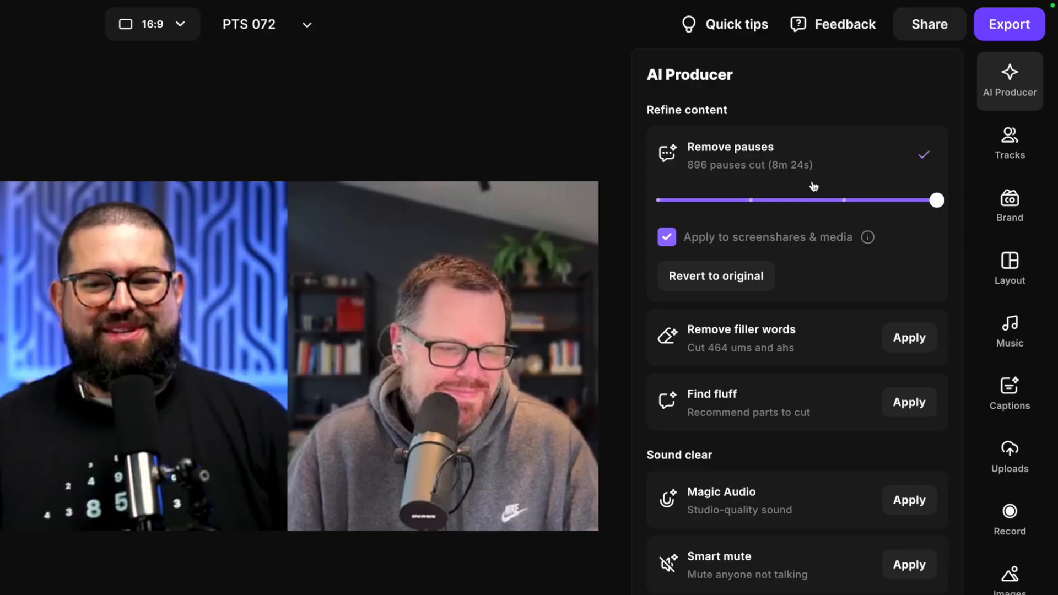
pyautogui.moveTo(828, 199)
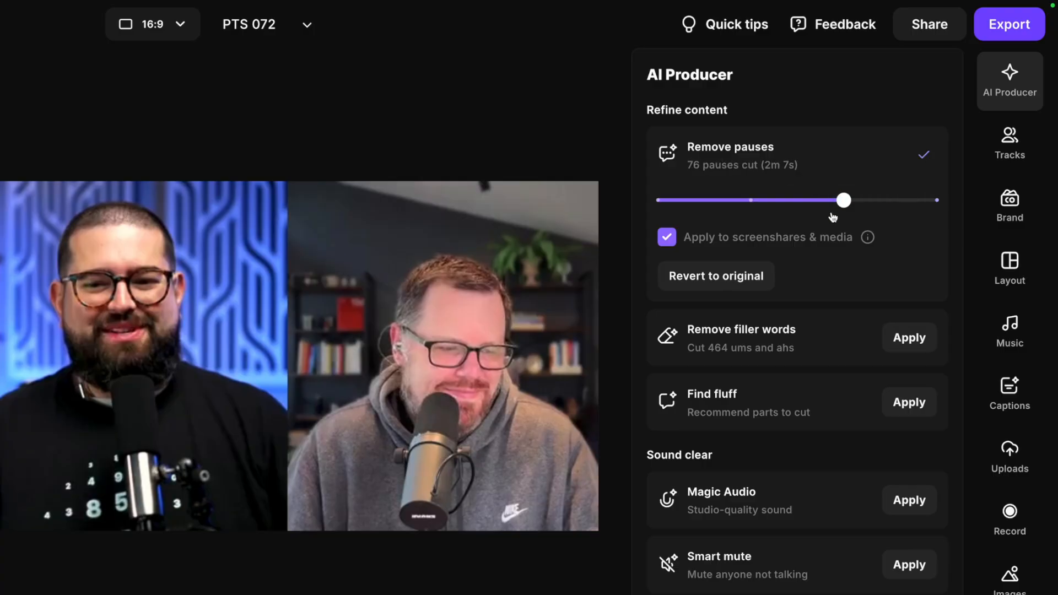
pyautogui.moveTo(956, 202)
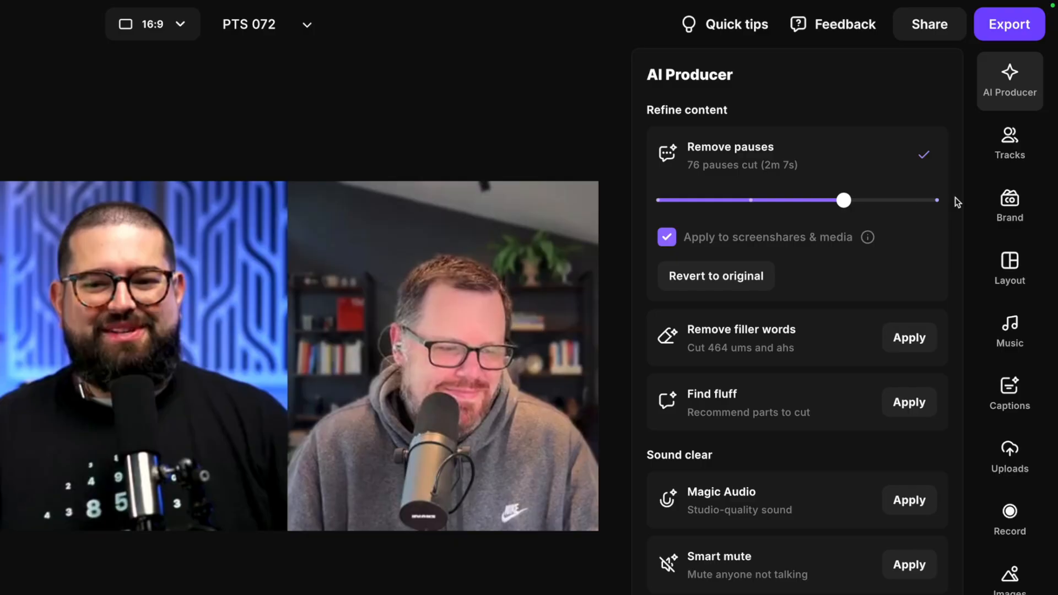
pyautogui.moveTo(912, 212)
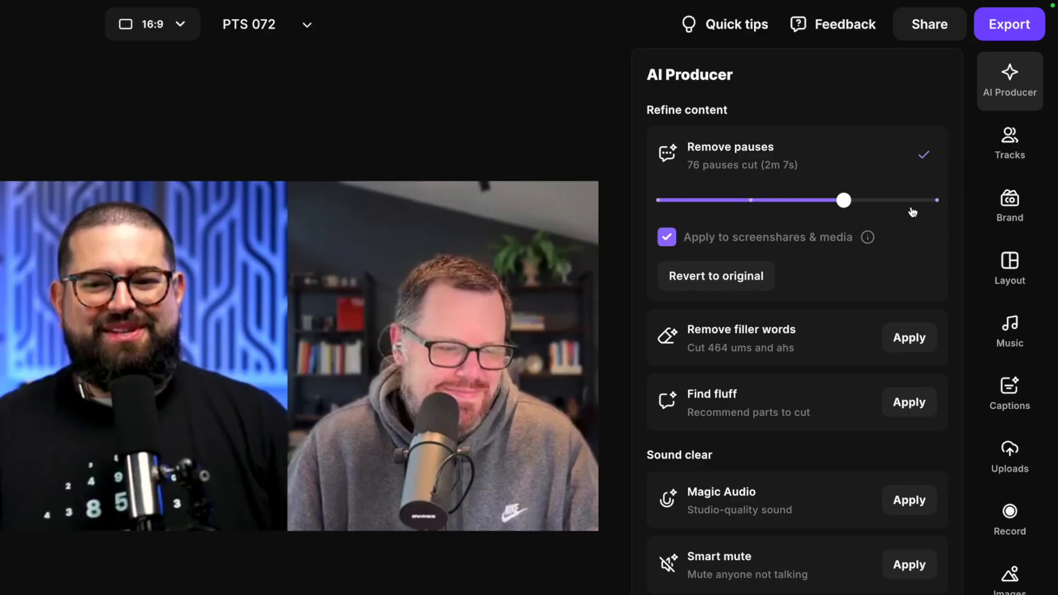
pyautogui.moveTo(839, 204)
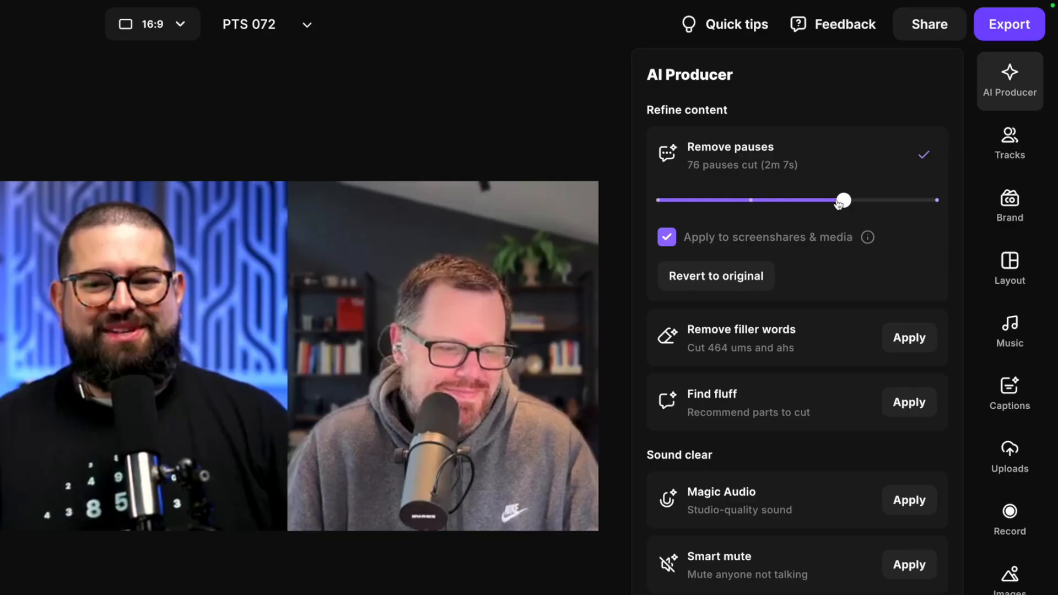
pyautogui.moveTo(843, 200)
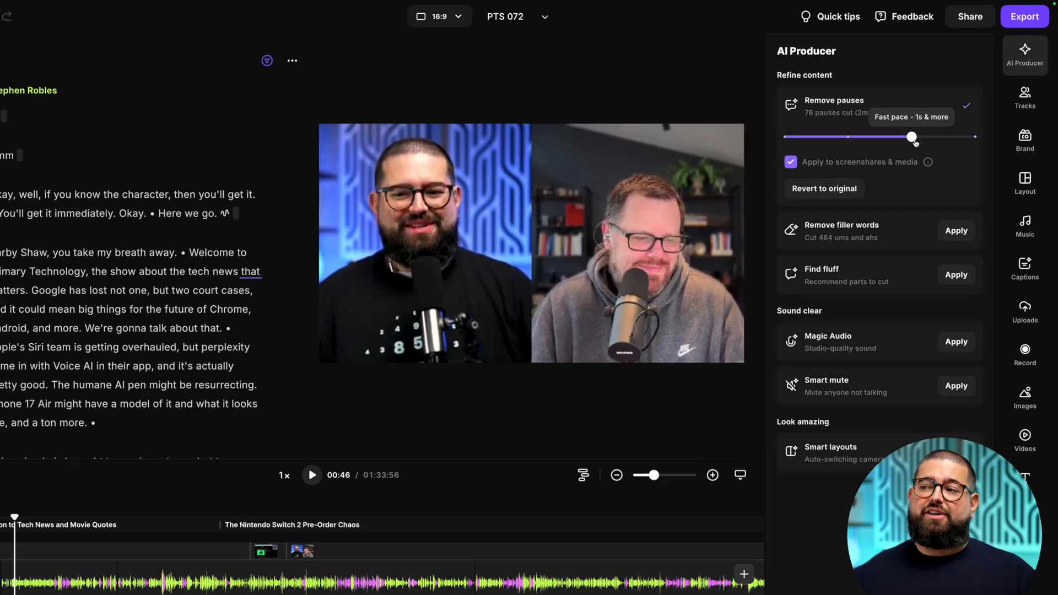
# Set pause removal to fast pace, find fluff, and cut the behind-the-scenes opening
pyautogui.click(955, 230)
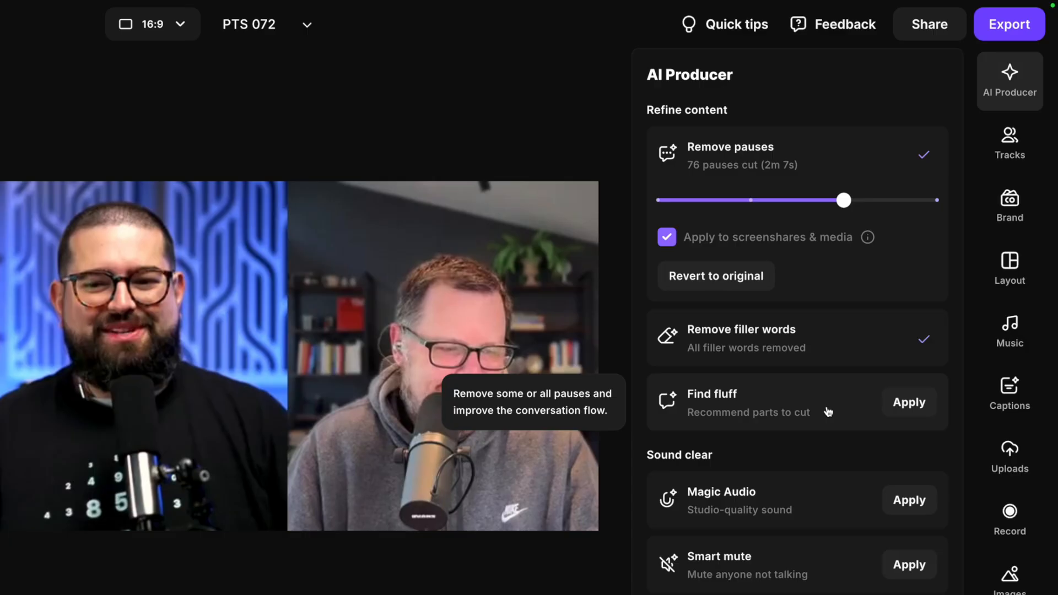
pyautogui.click(908, 402)
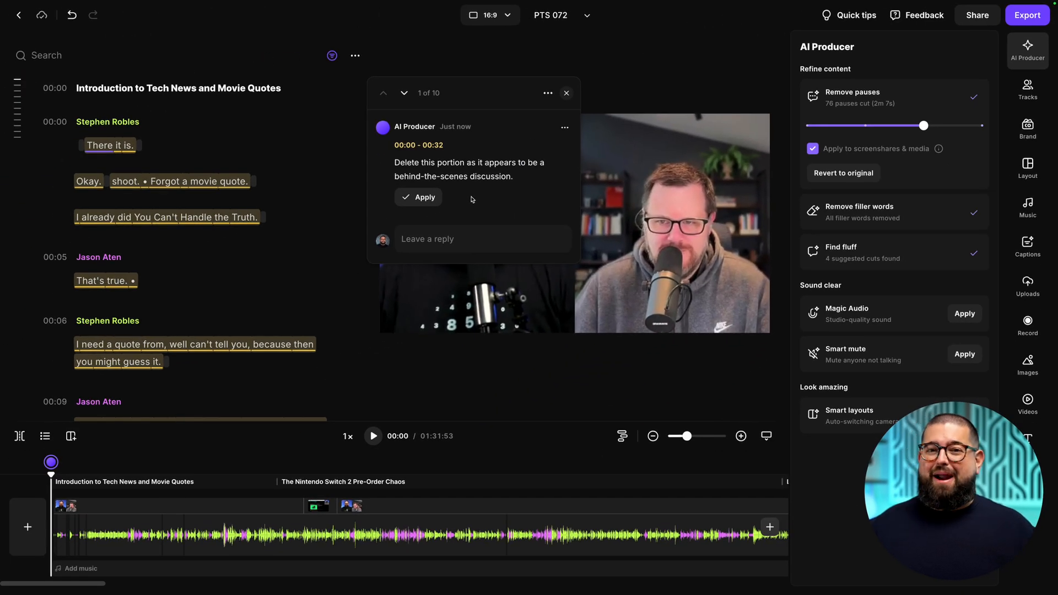
pyautogui.click(417, 198)
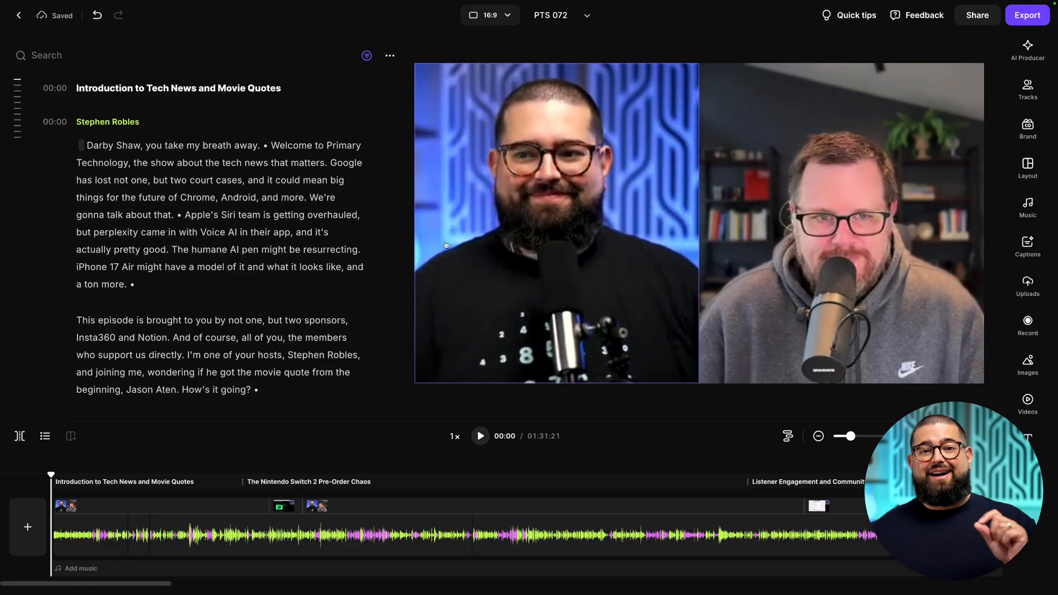
# Apply Smart mute and Smart layouts from AI Producer
pyautogui.click(1027, 50)
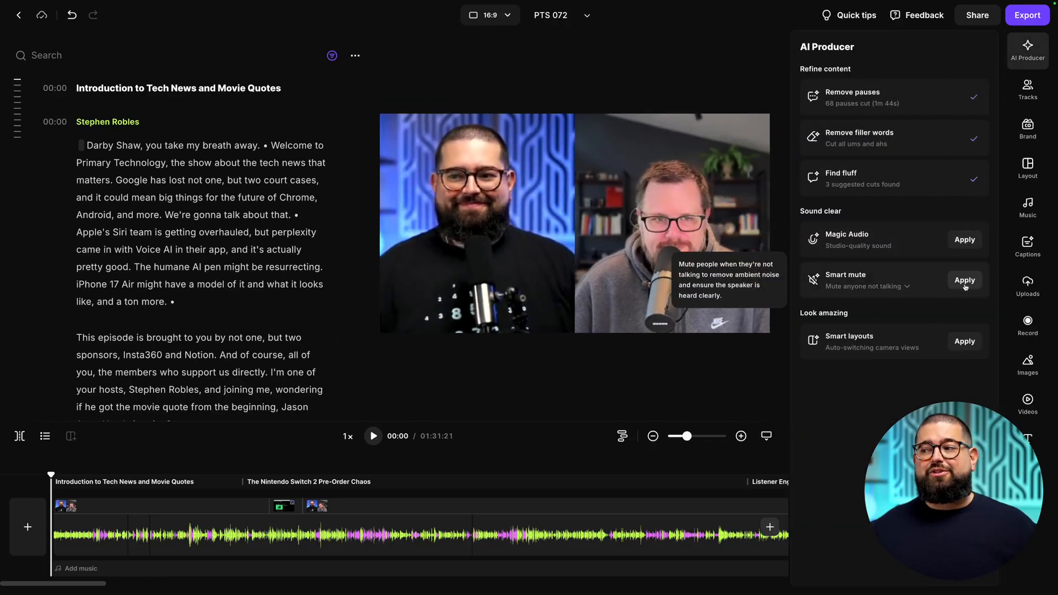
pyautogui.click(964, 280)
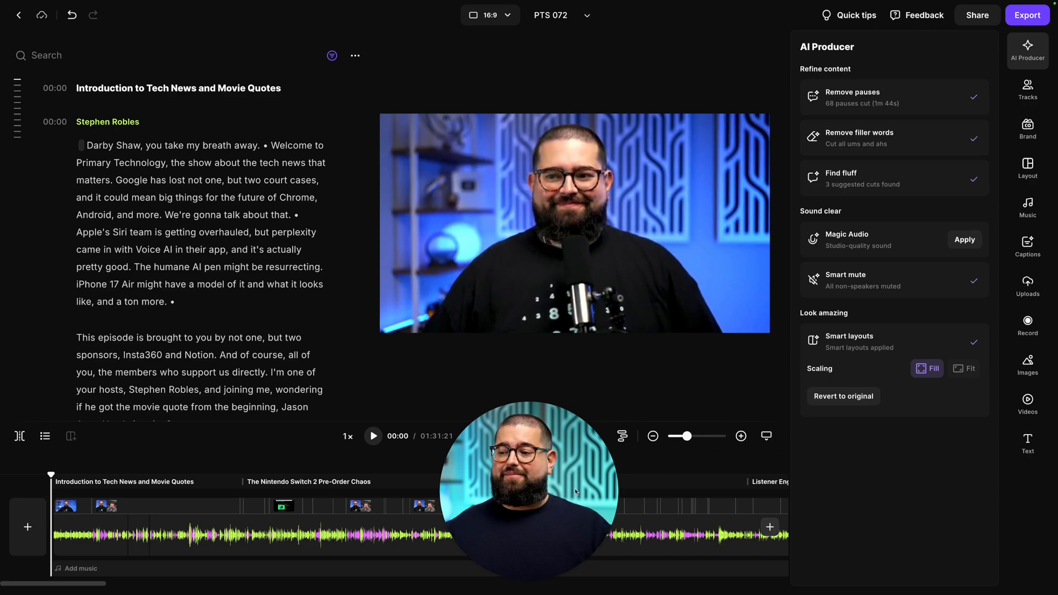
pyautogui.click(373, 436)
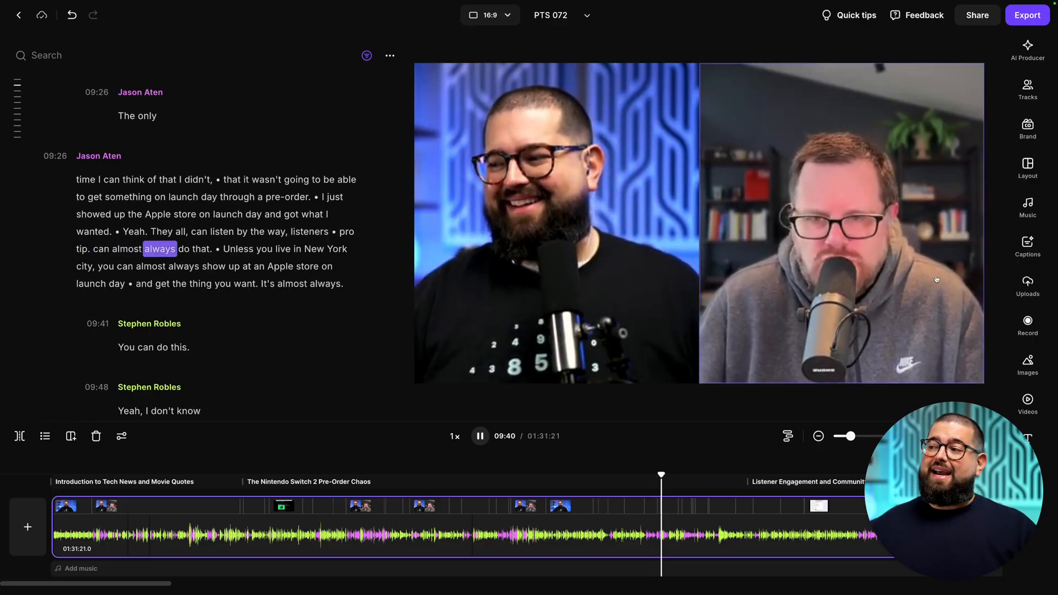
pyautogui.click(1028, 127)
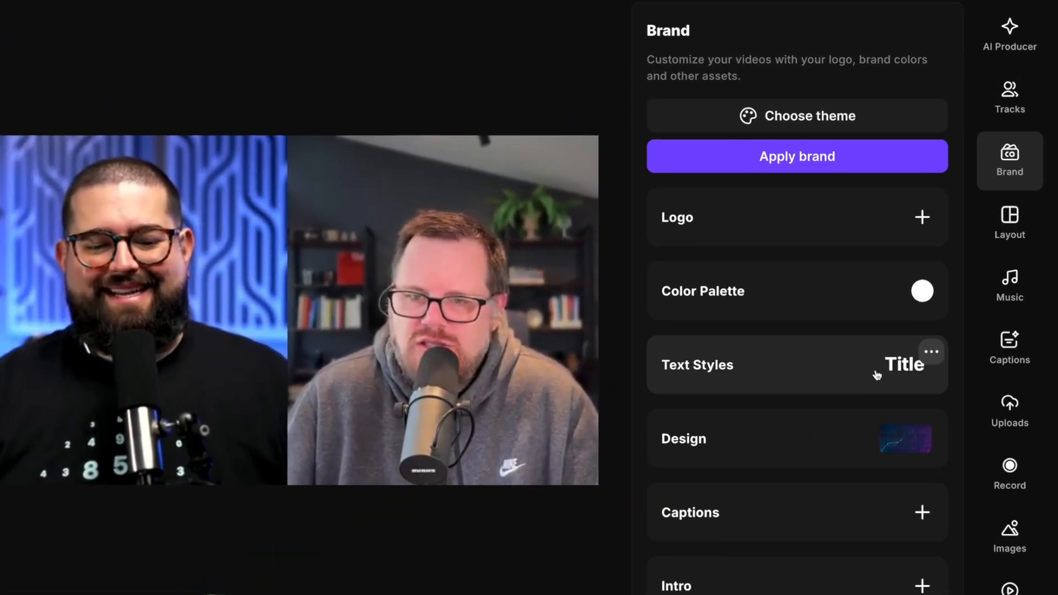
# Jump to The Resurrection of the Humane AI Pin chapter and on to 25:12
pyautogui.click(922, 291)
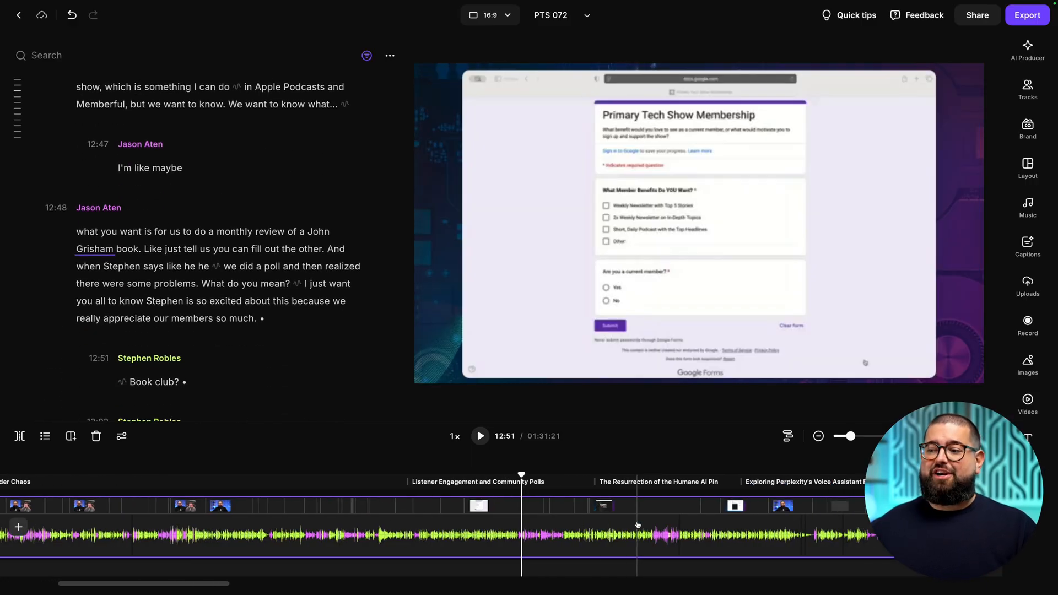
pyautogui.click(660, 475)
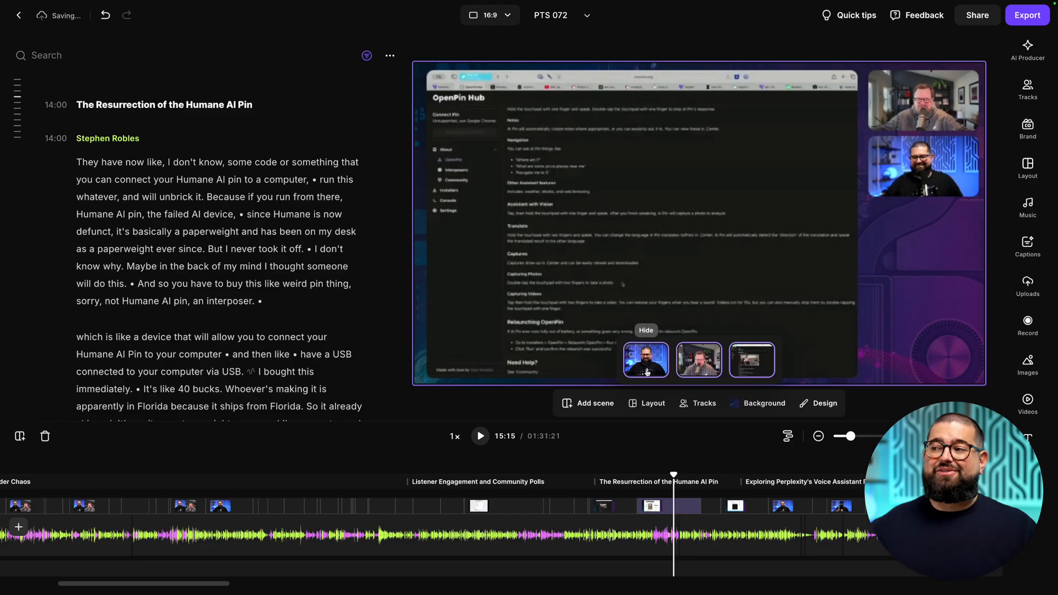
pyautogui.hscroll(-3)
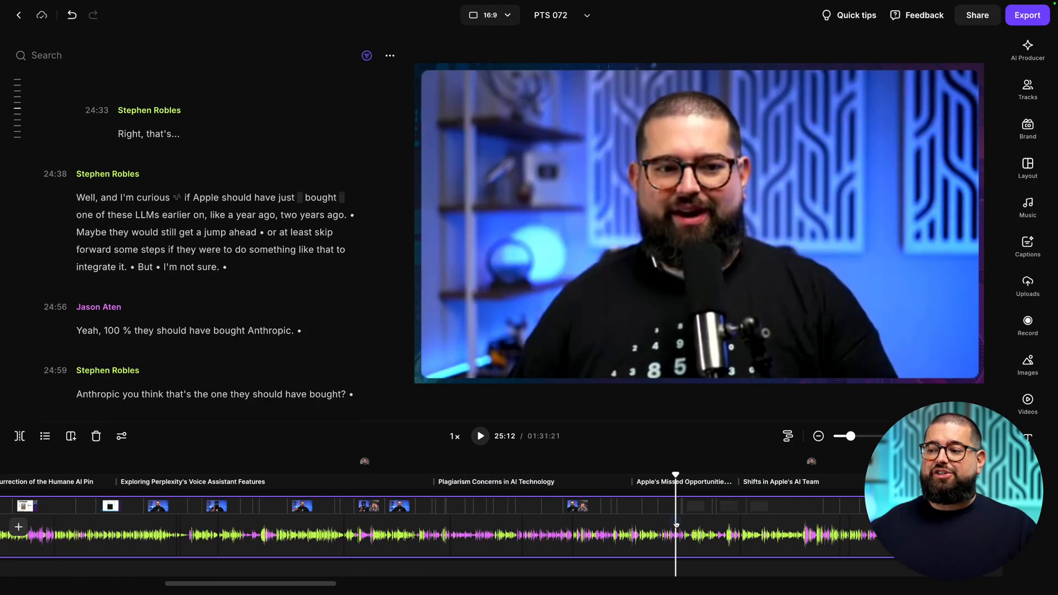
pyautogui.click(480, 436)
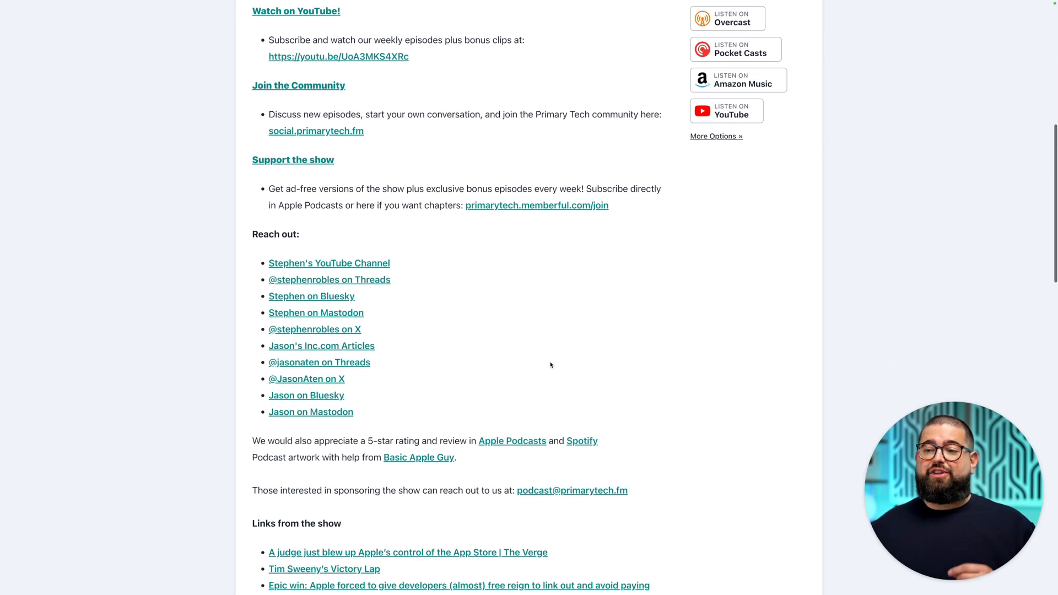
# Scroll through the past YouTube episode's Chapters panel and description timestamps
pyautogui.scroll(-3)
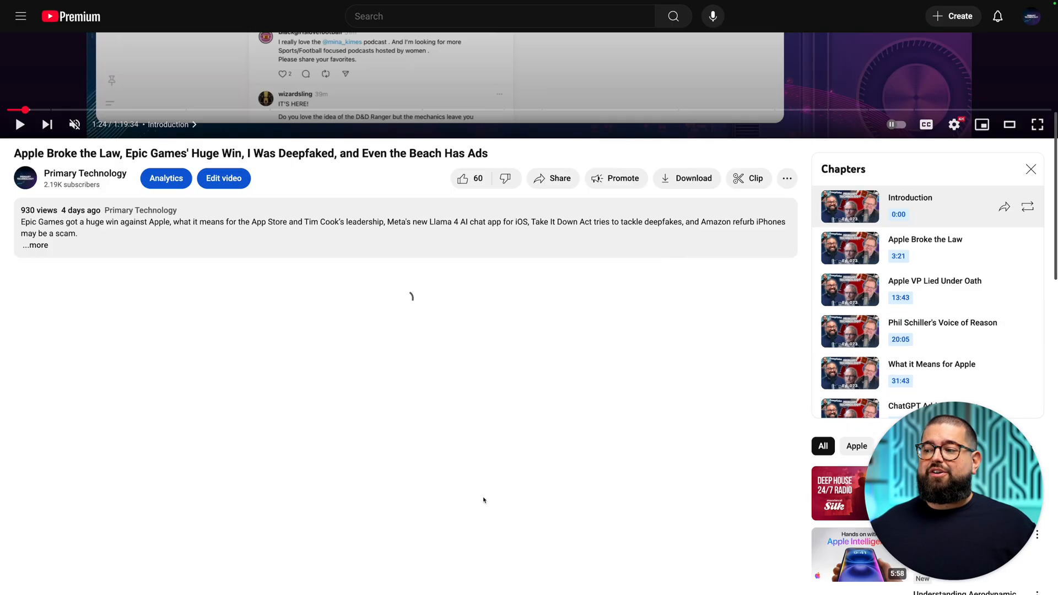
pyautogui.scroll(-3)
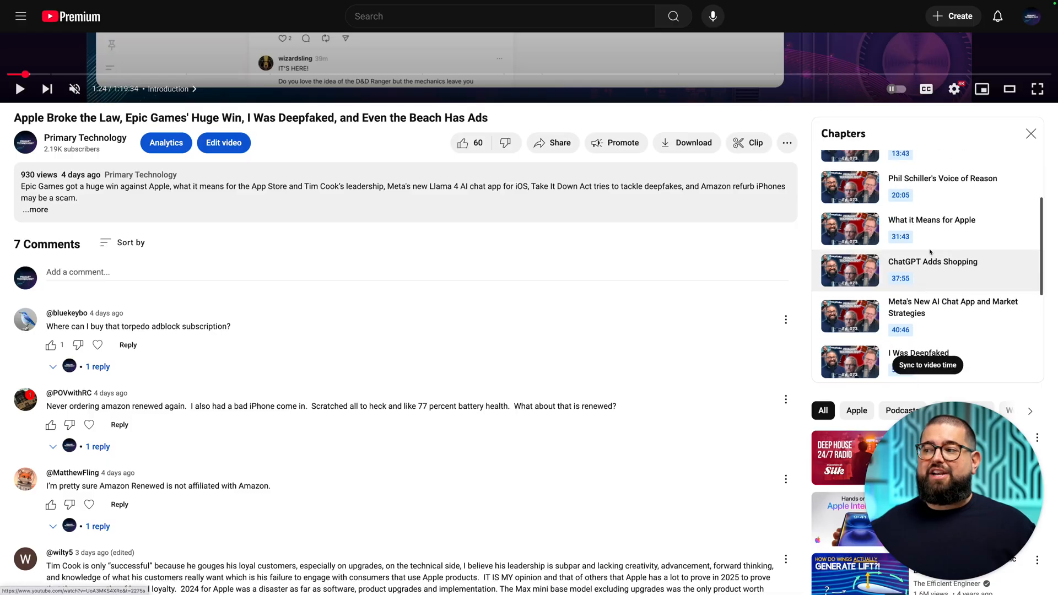
pyautogui.scroll(-3)
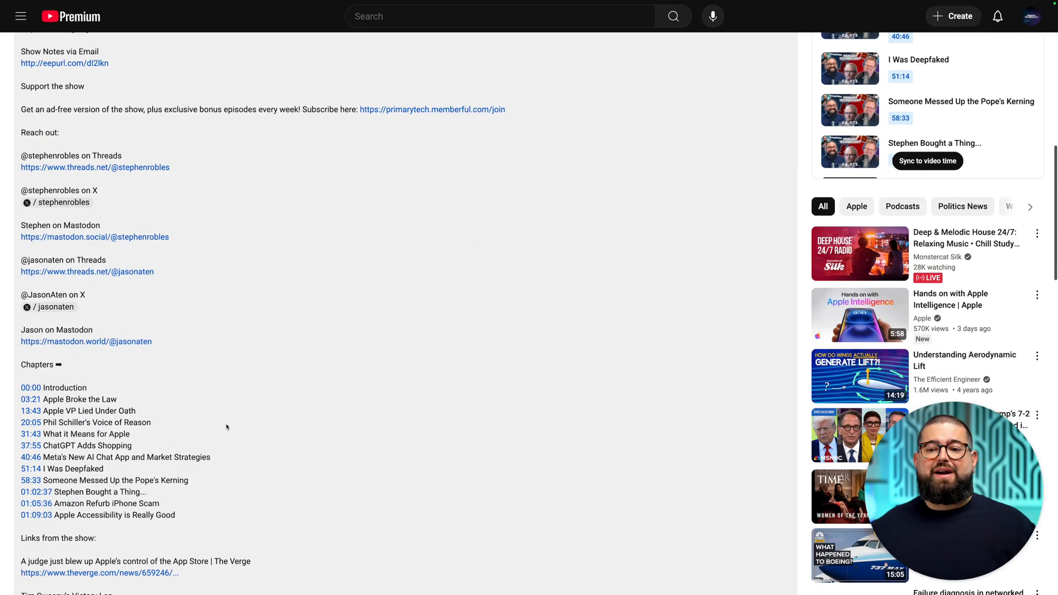
pyautogui.scroll(-3)
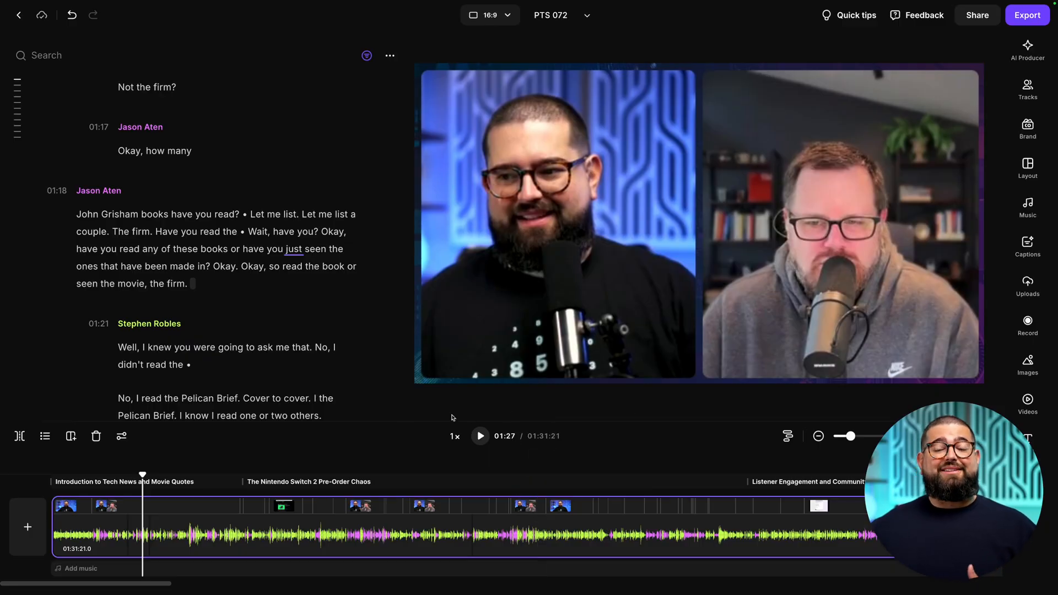
# Insert a new chapter at the paragraph where the Threads ads discussion begins
pyautogui.click(817, 436)
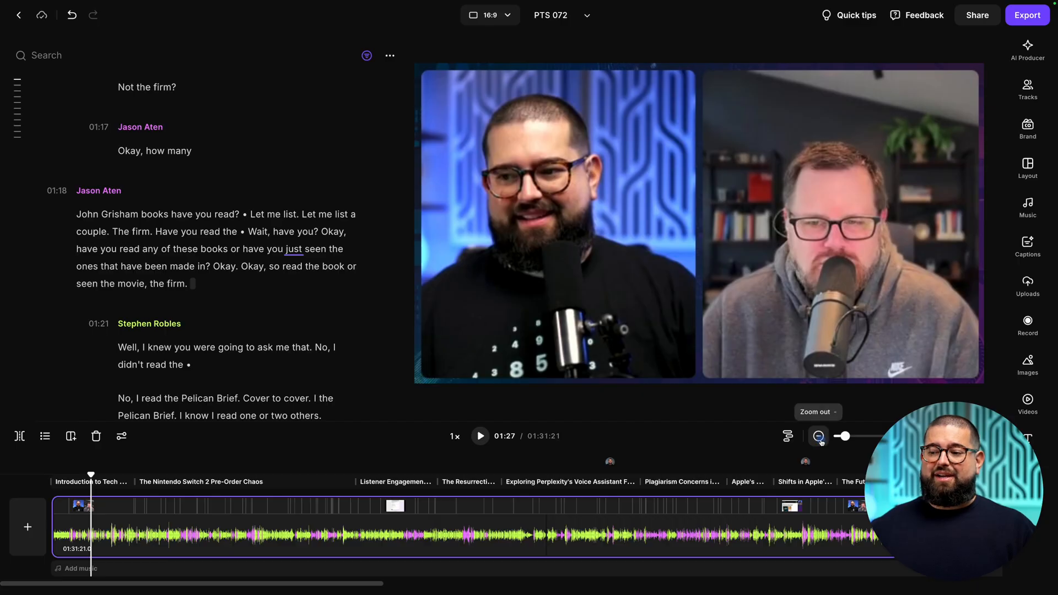
pyautogui.click(817, 436)
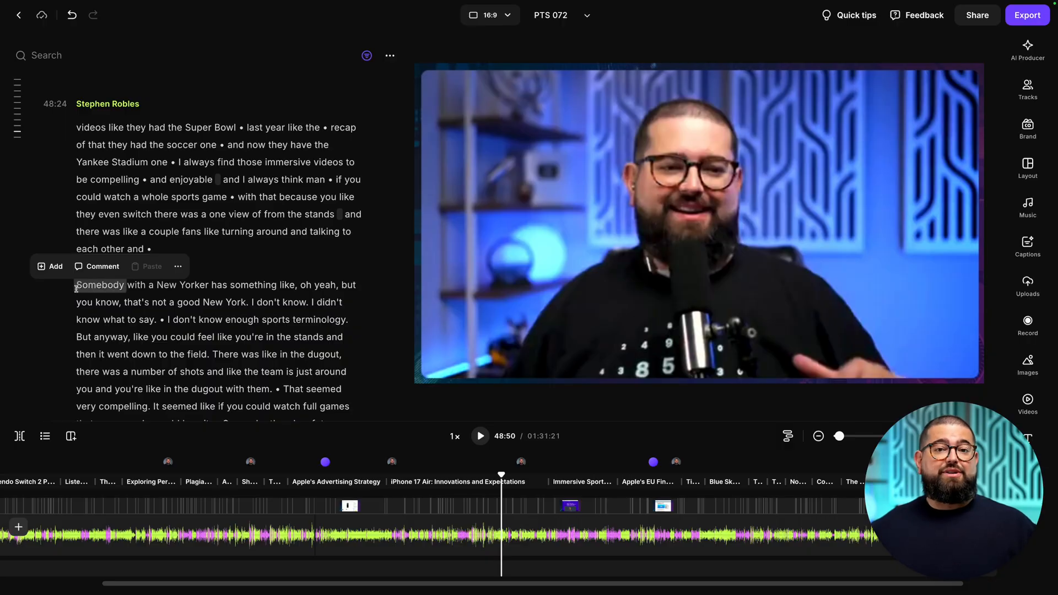
pyautogui.click(50, 266)
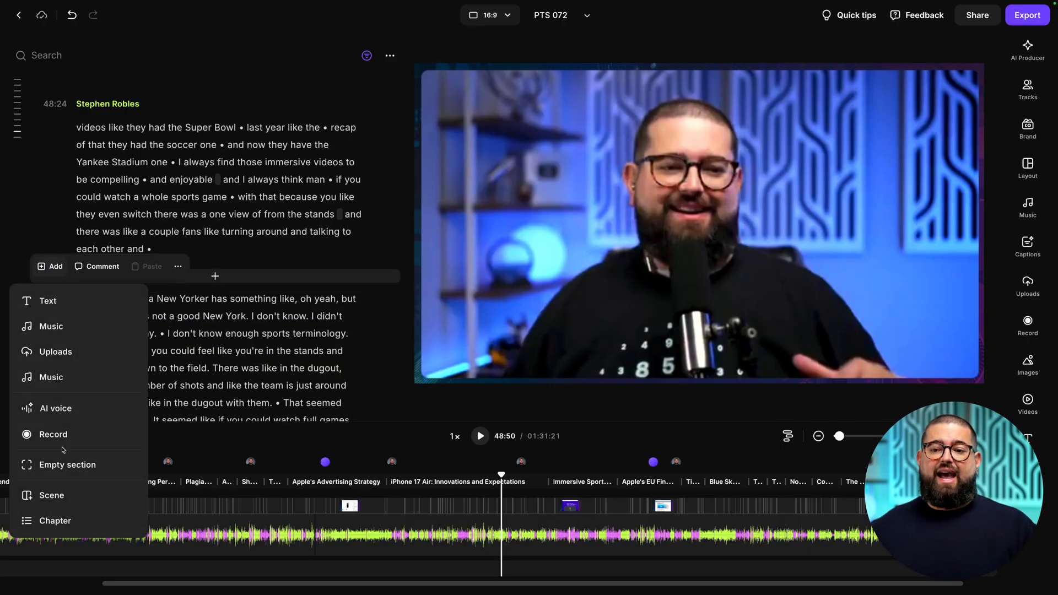
pyautogui.click(56, 520)
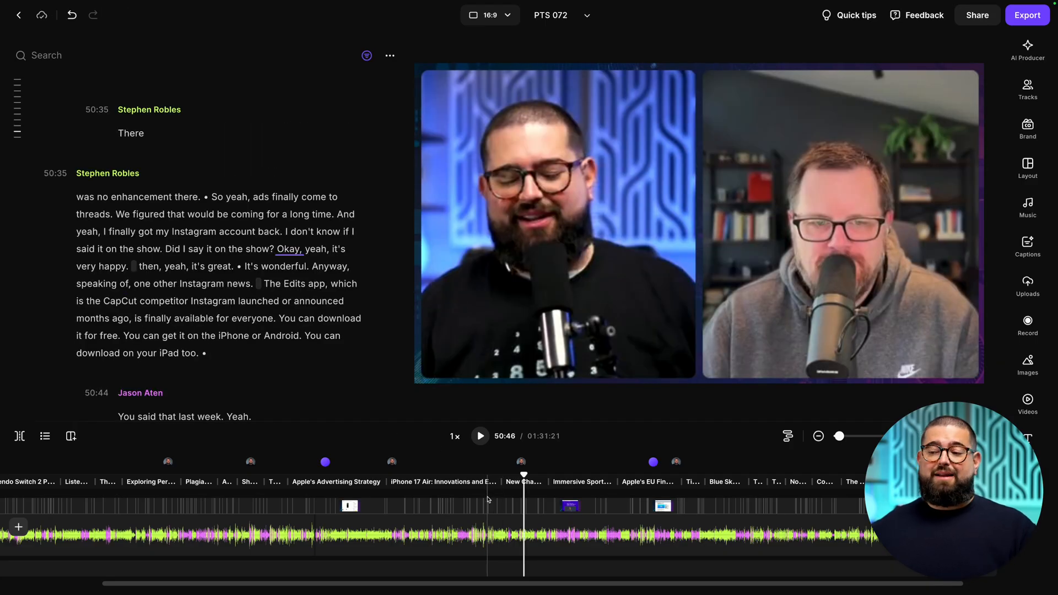
# Copy the episode's chapter list from the transcript's options menu
pyautogui.click(491, 484)
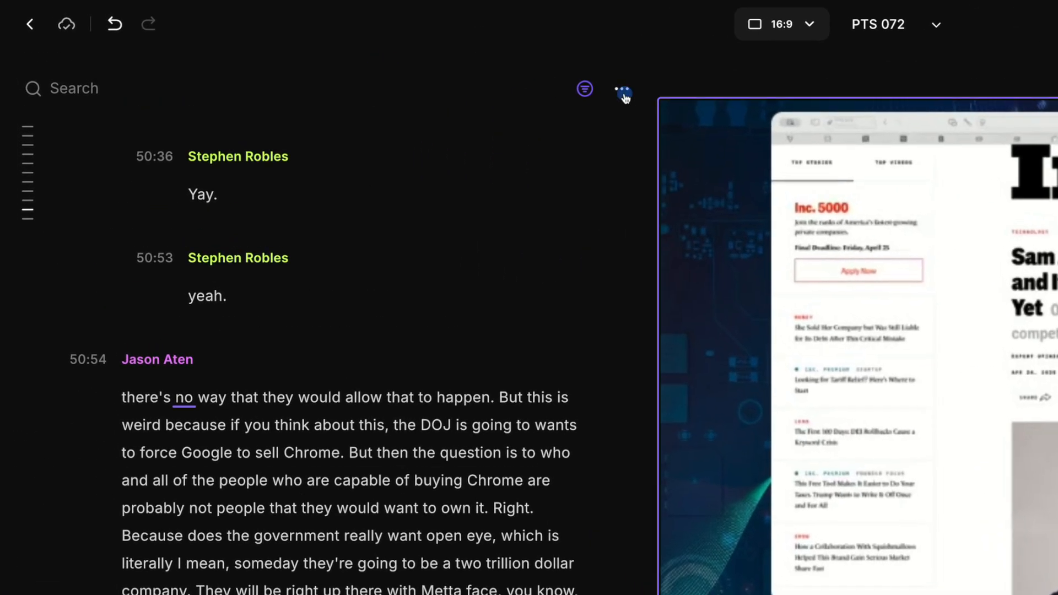
pyautogui.click(622, 88)
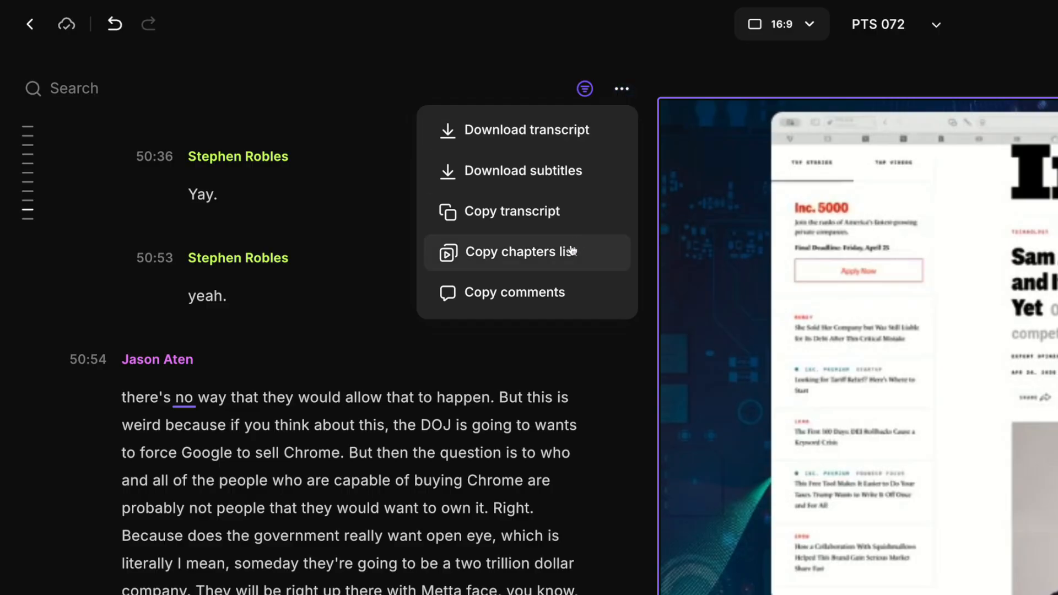
pyautogui.click(520, 251)
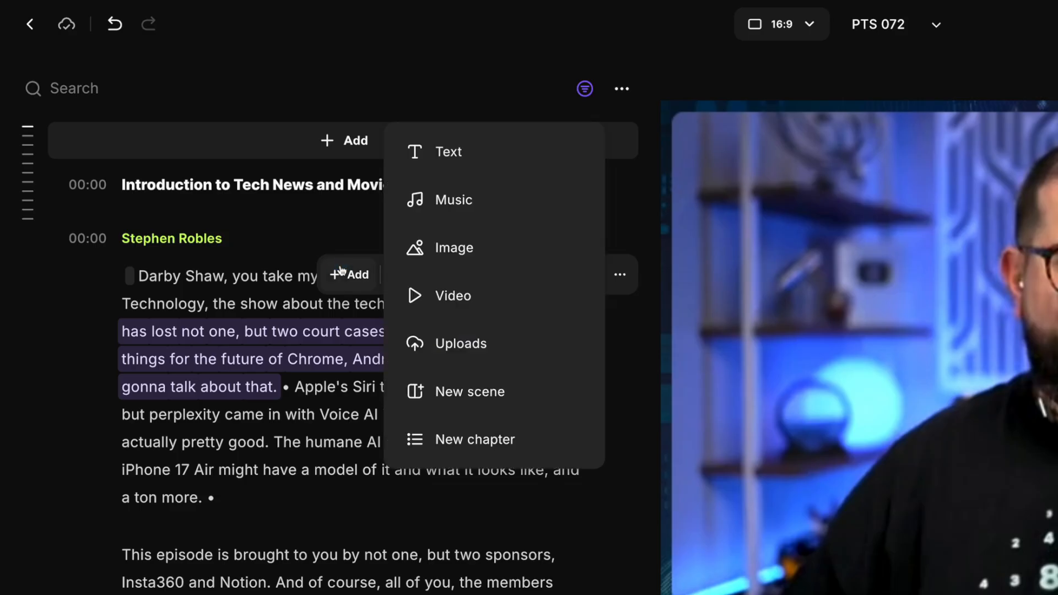
pyautogui.moveTo(431, 295)
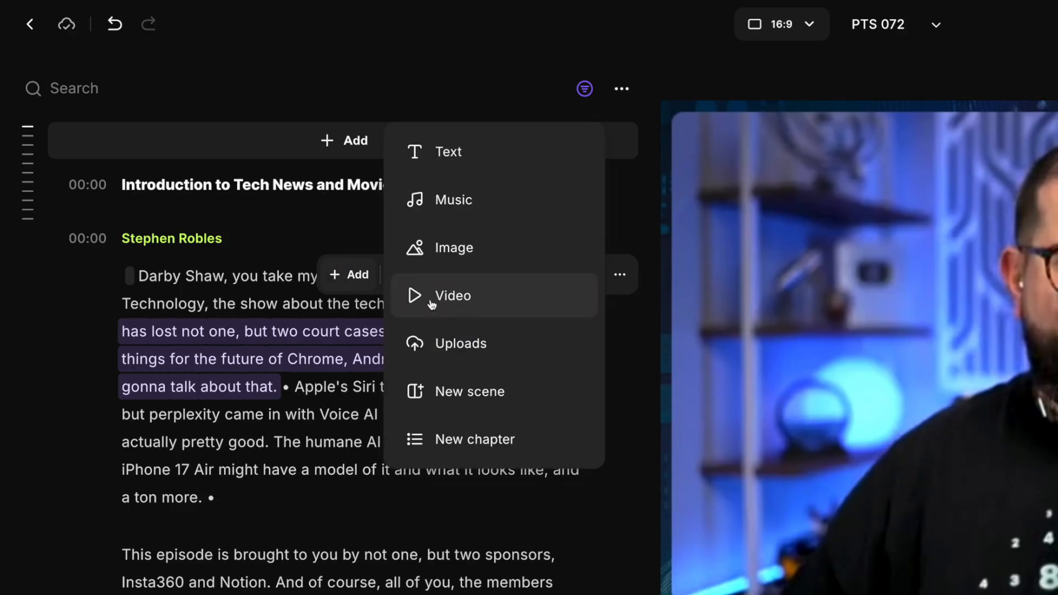
# Overlay a full-frame royalty-free 'ipad' stock clip on the intro and preview it
pyautogui.click(452, 296)
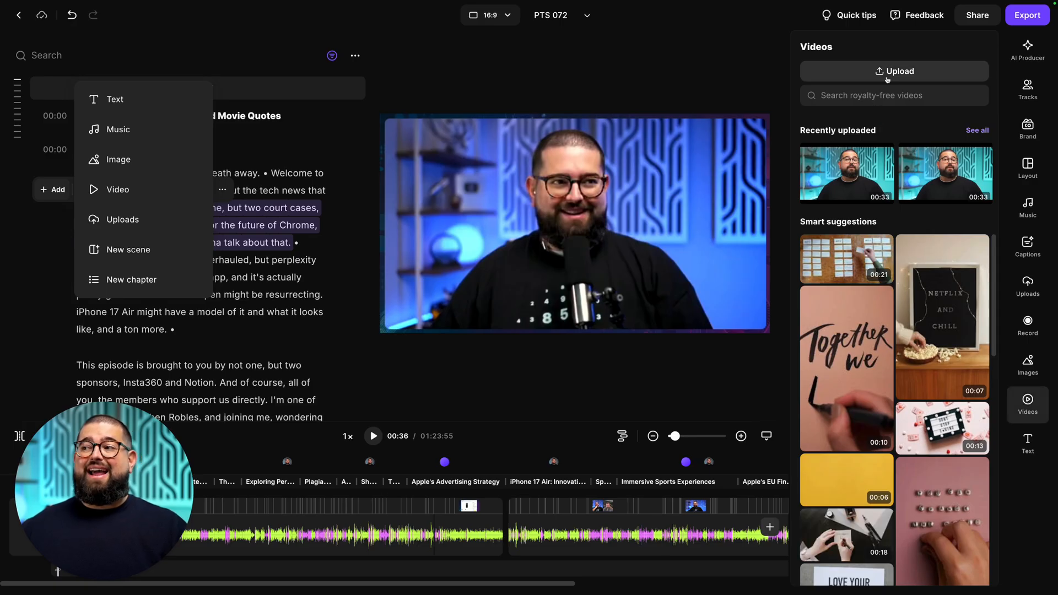
pyautogui.moveTo(882, 96)
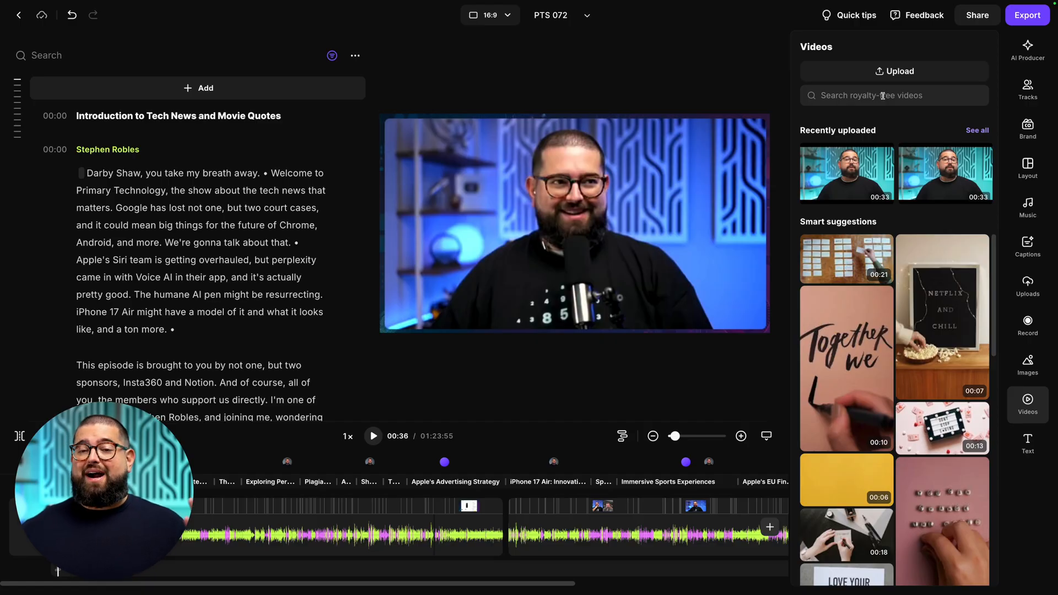
pyautogui.write('ipad')
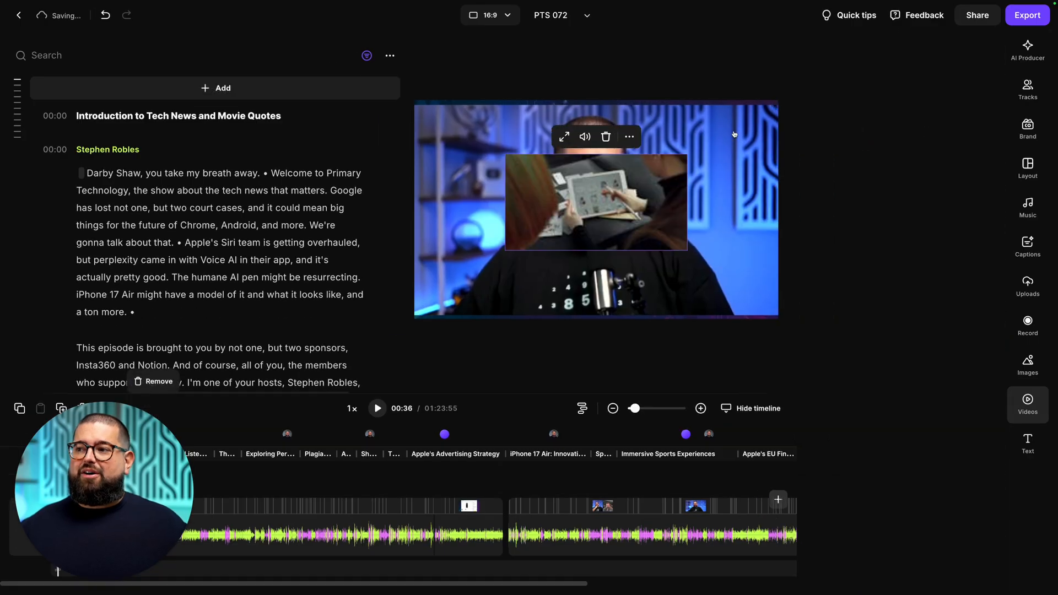
pyautogui.click(563, 136)
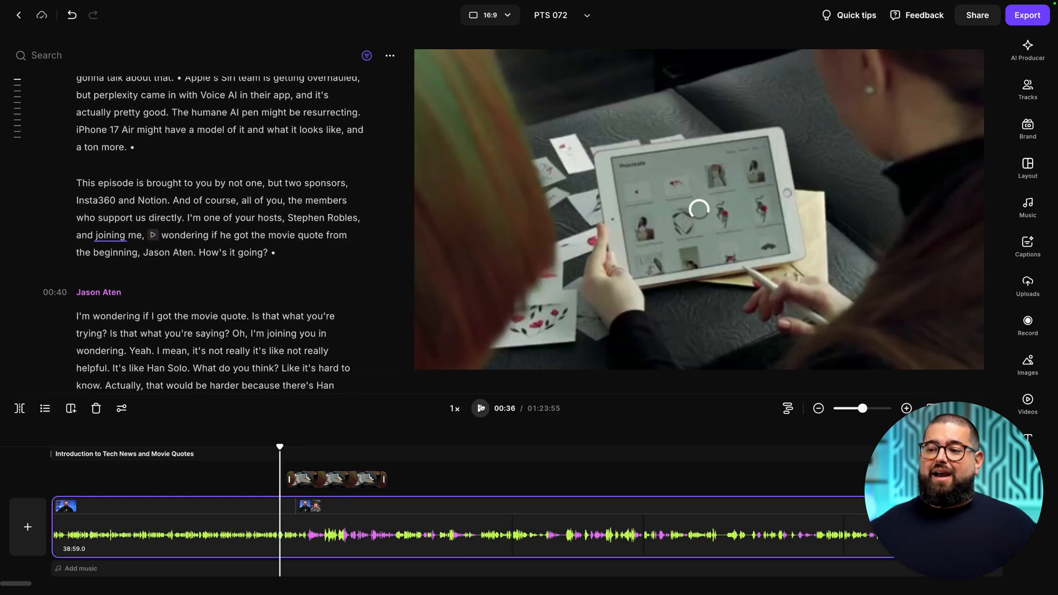
pyautogui.click(480, 408)
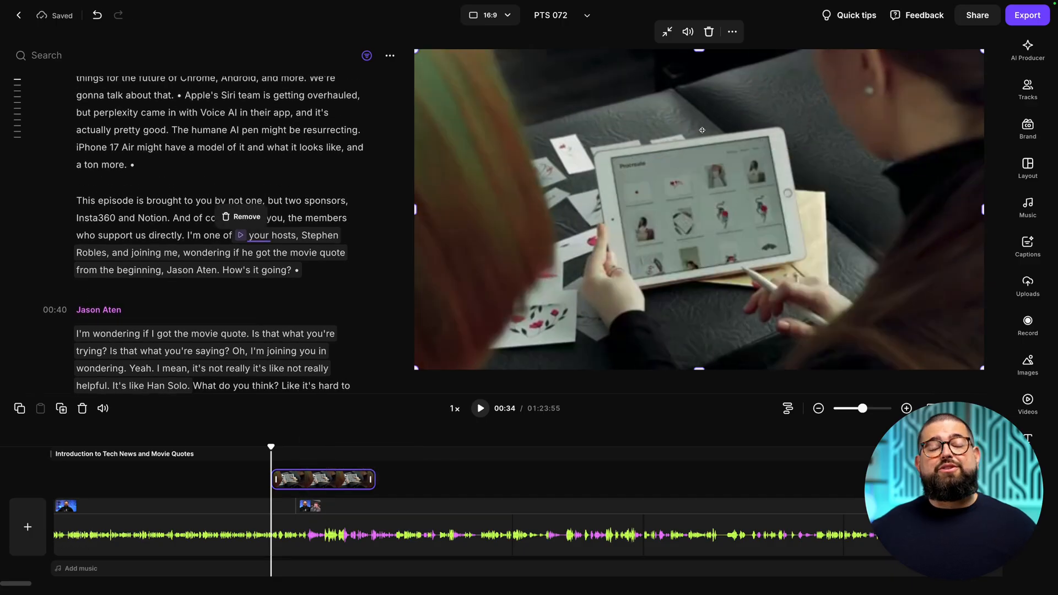
pyautogui.click(688, 31)
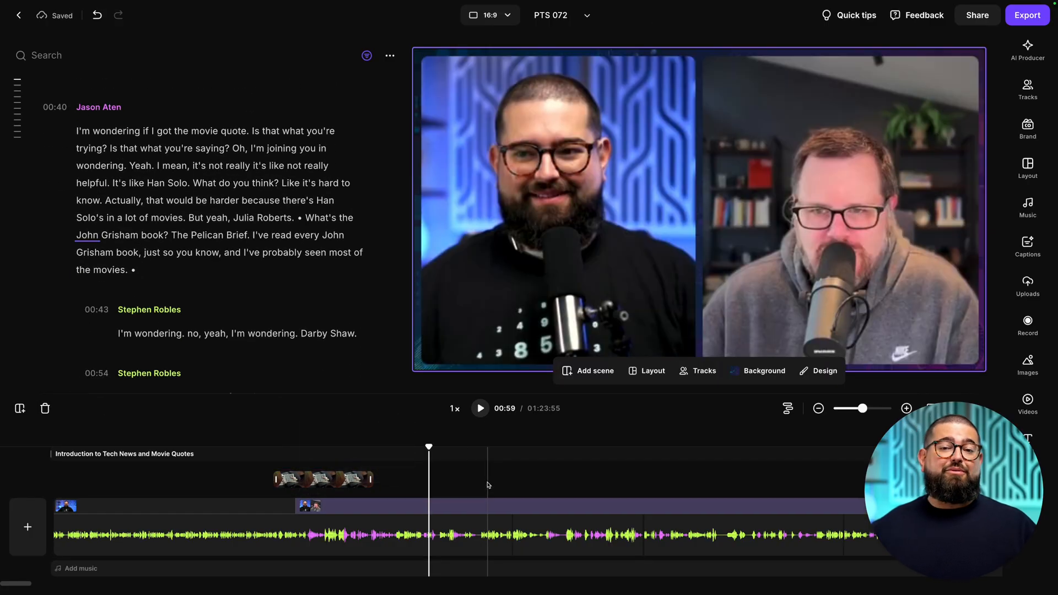
pyautogui.moveTo(682, 493)
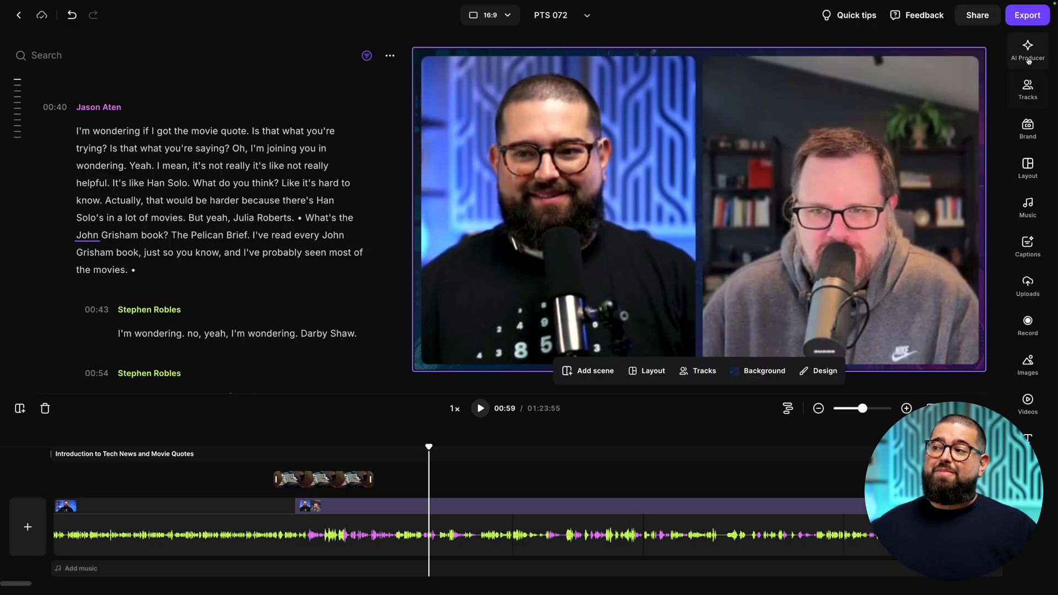
pyautogui.click(1027, 51)
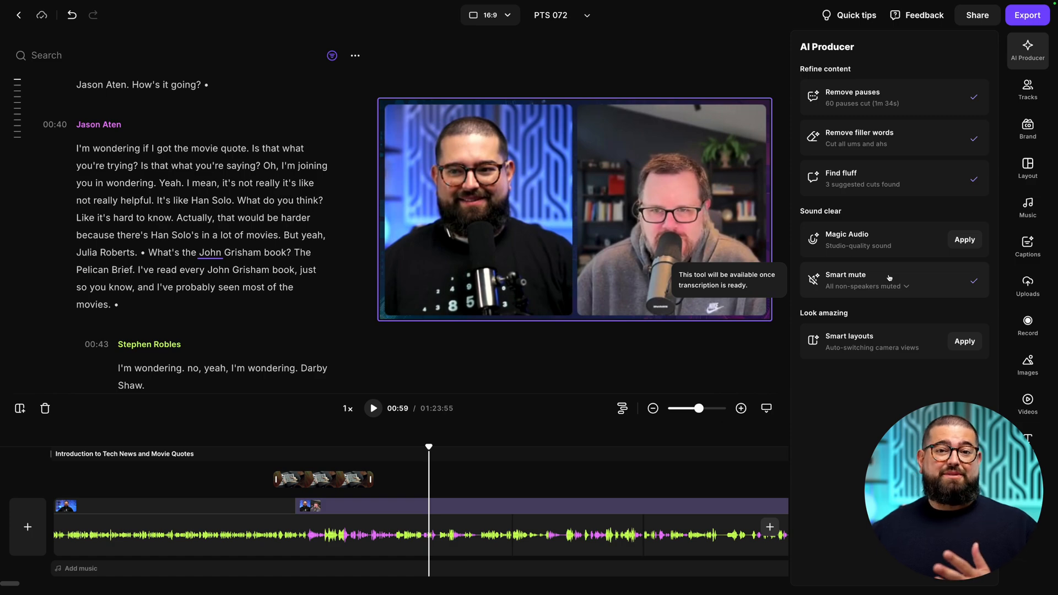
pyautogui.click(918, 286)
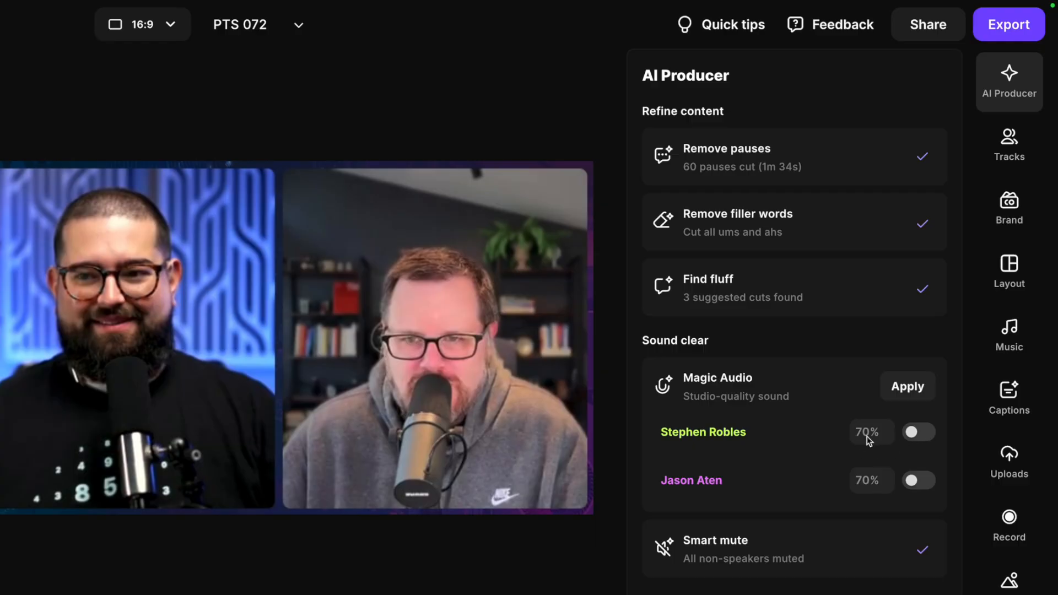
pyautogui.moveTo(794, 466)
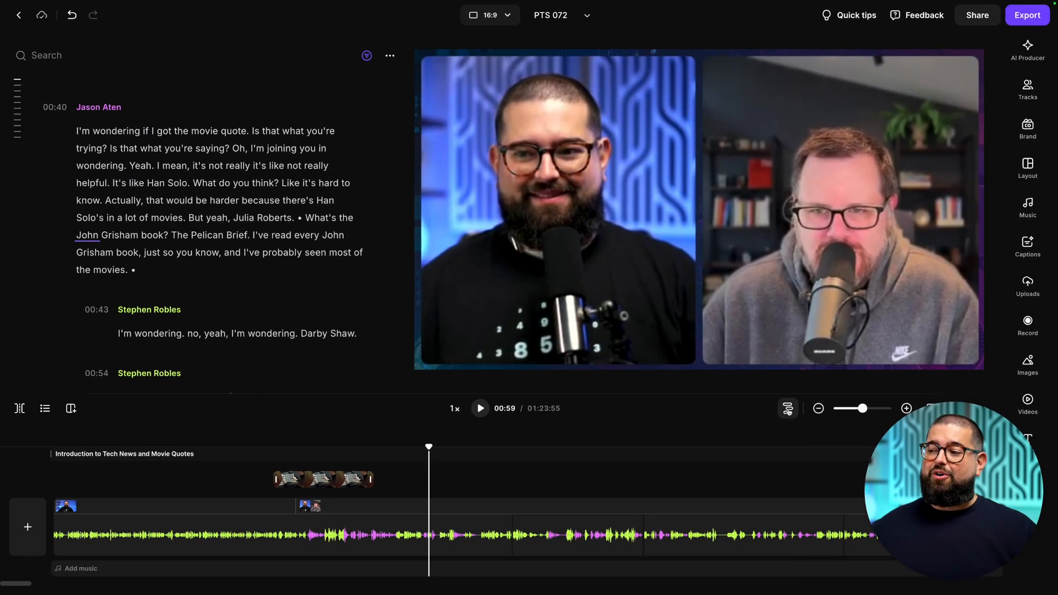
pyautogui.moveTo(788, 408)
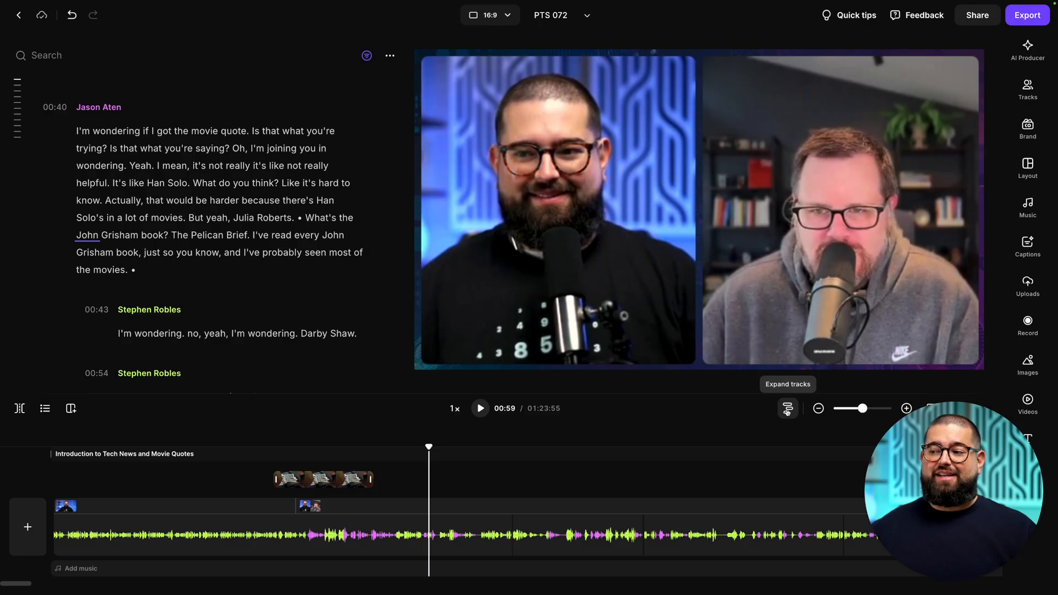
# Expand the timeline into separate Stephen Robles, Jason Aten and screenshare tracks
pyautogui.click(787, 408)
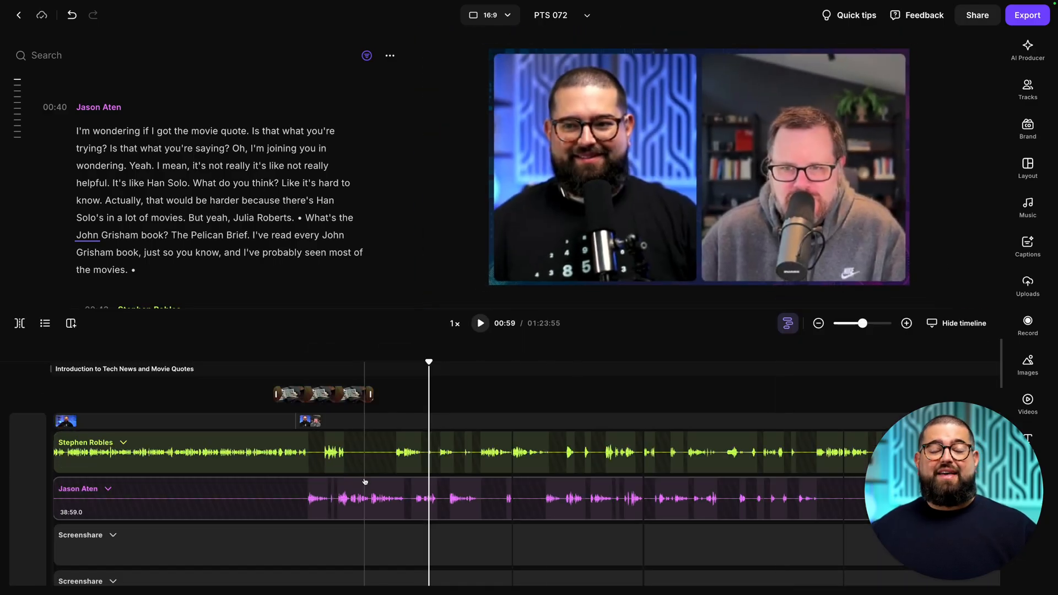
pyautogui.moveTo(371, 478)
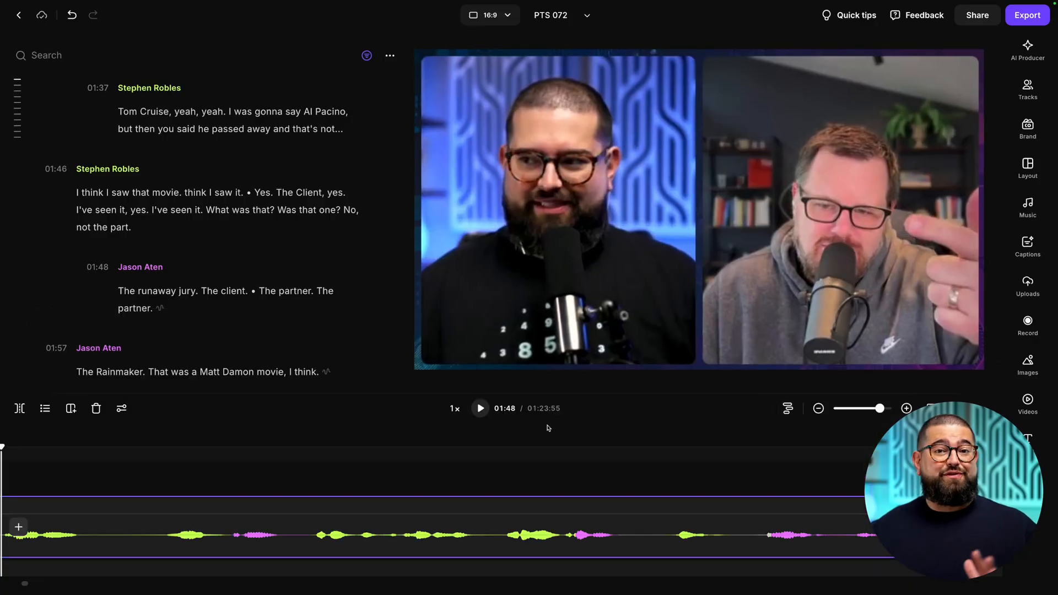
# Delete the transcript paragraph about the Rainmaker and the Rainbow Six author
pyautogui.scroll(-3)
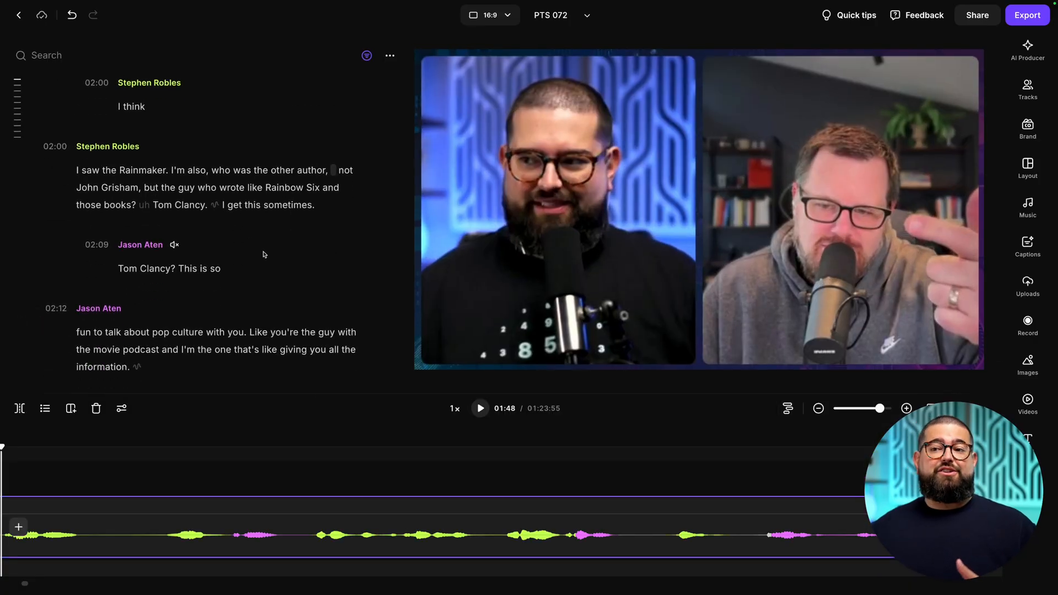
pyautogui.scroll(-3)
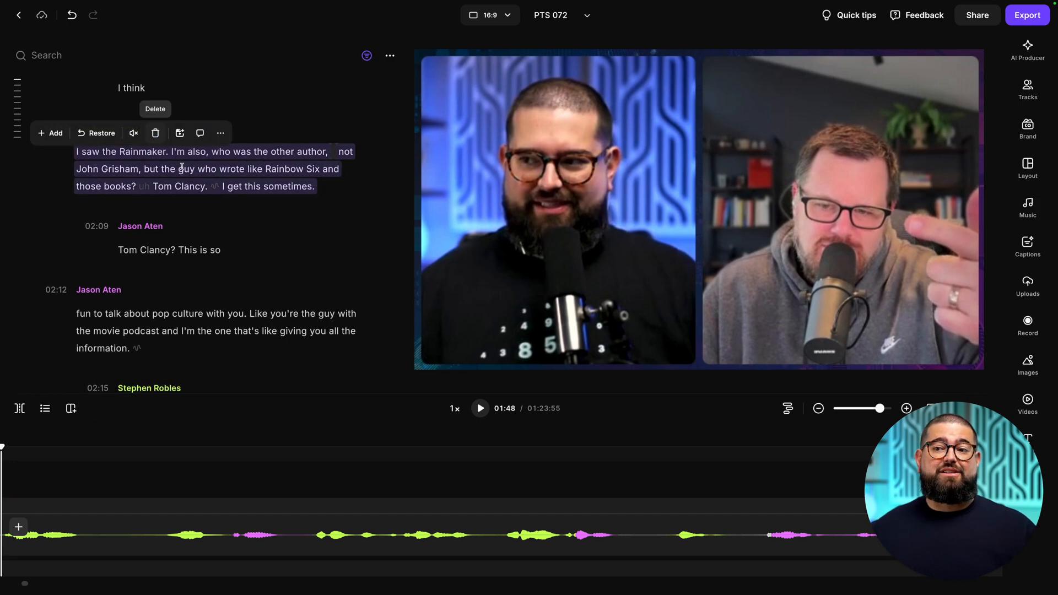
pyautogui.click(155, 108)
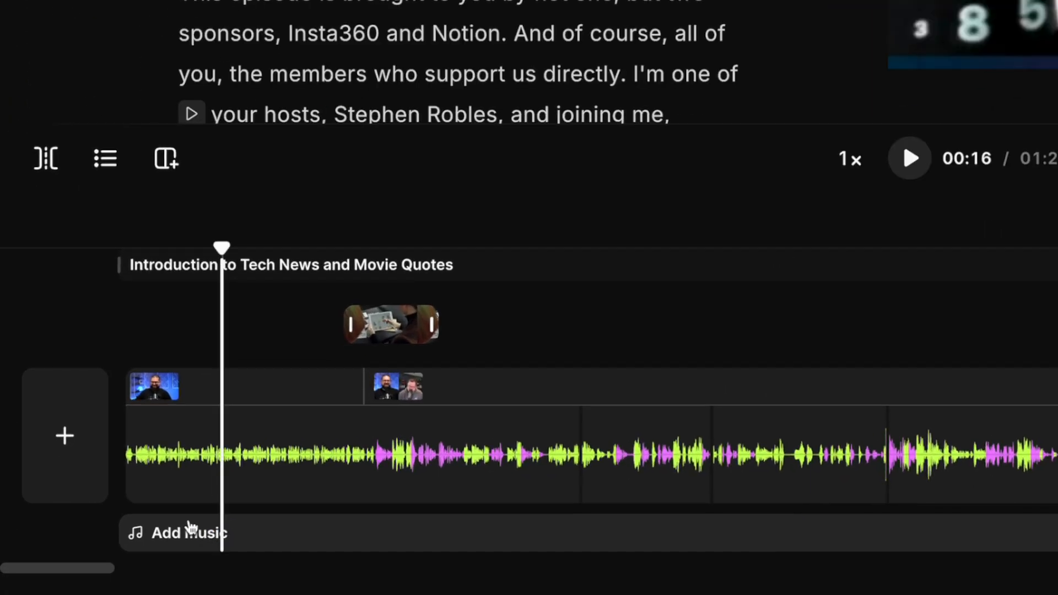
# Drop the Podcast Intro.mp3 clip and place background music from 03:38 instead
pyautogui.click(189, 533)
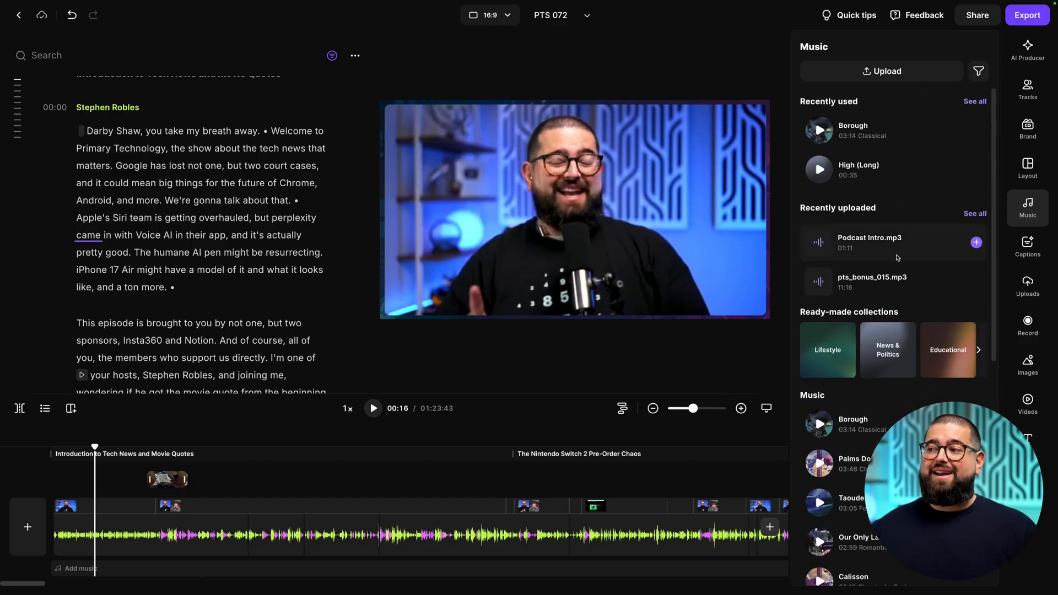
pyautogui.click(976, 241)
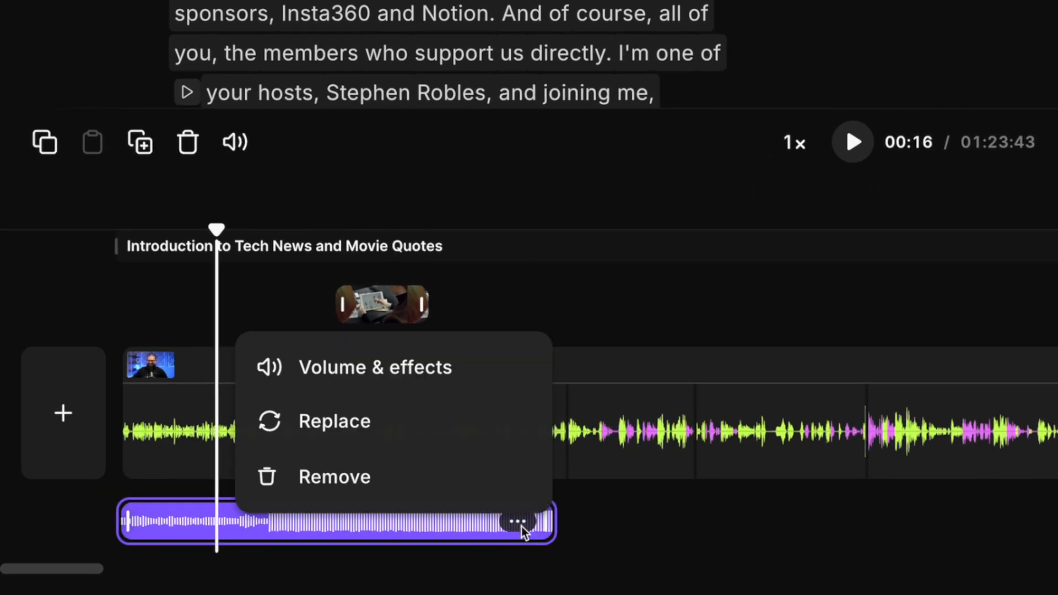
pyautogui.click(374, 367)
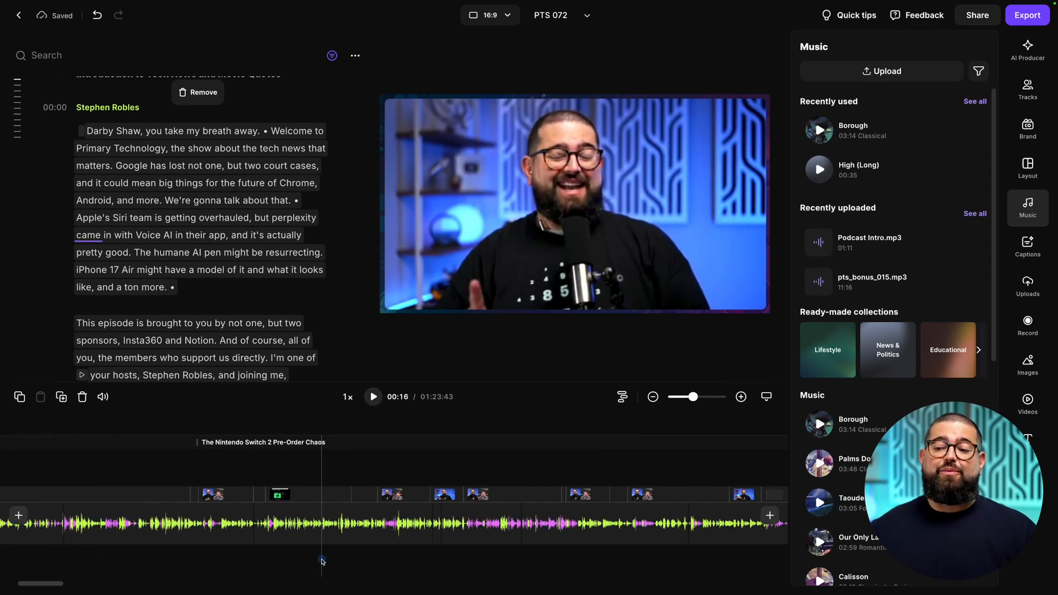
pyautogui.click(328, 436)
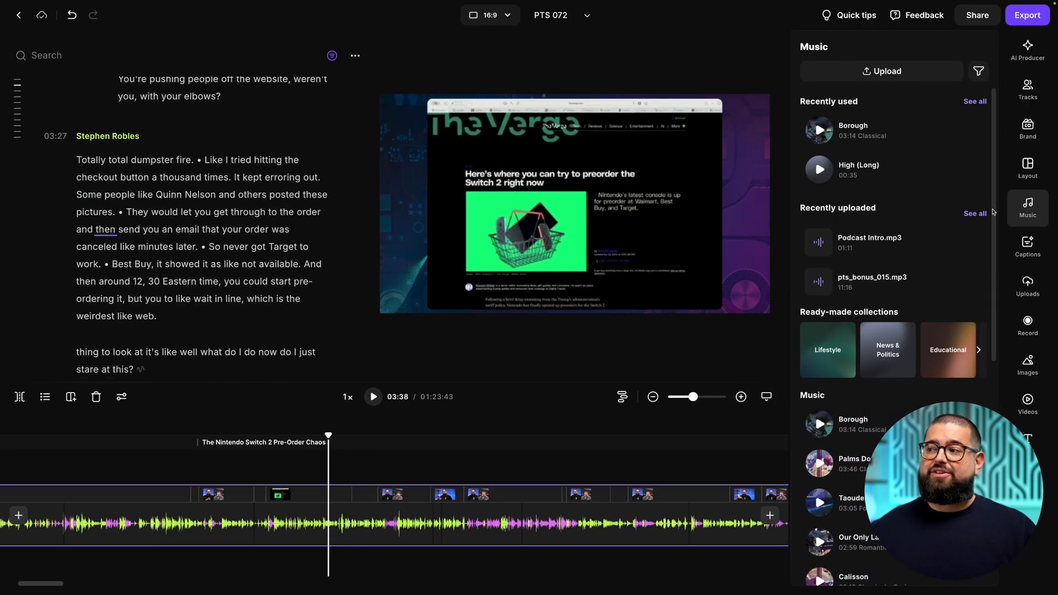
pyautogui.moveTo(962, 130)
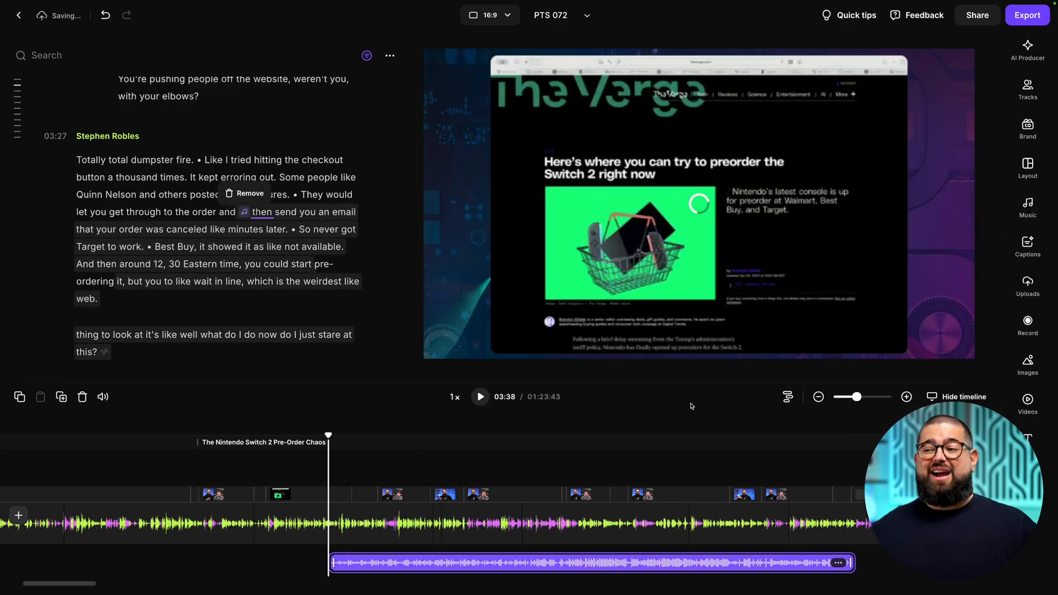
pyautogui.moveTo(818, 396)
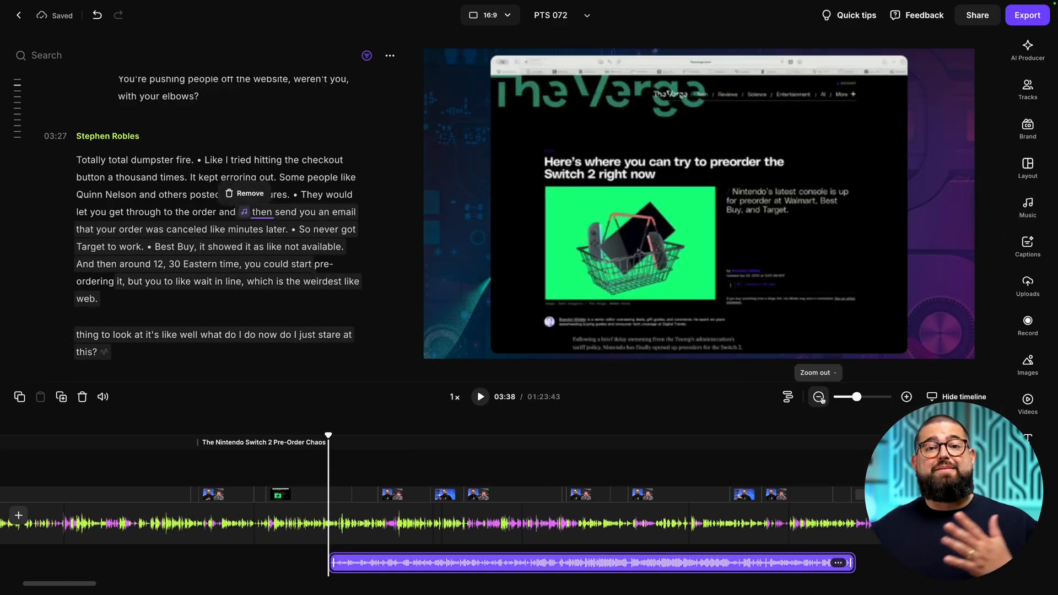
pyautogui.click(818, 397)
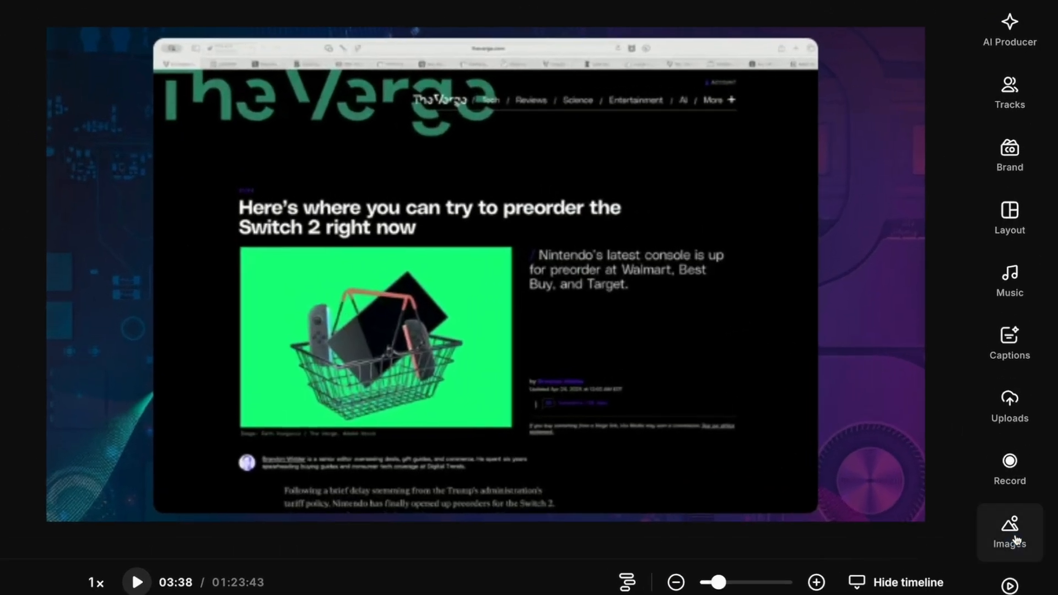
# Add the cat-and-Switch stock photo from a 'video game' search, expanded to full frame
pyautogui.click(1009, 530)
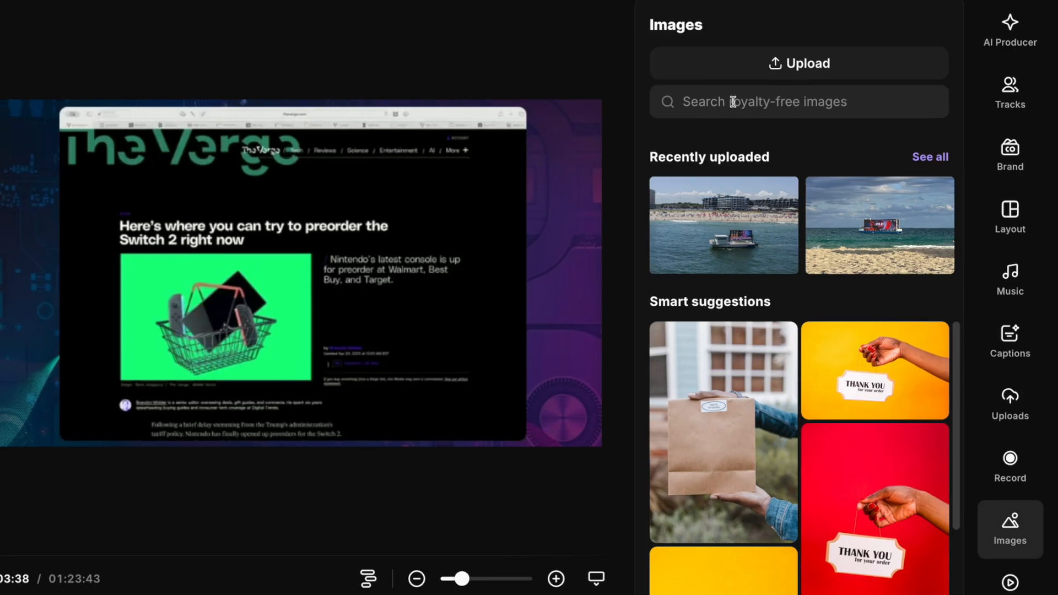
pyautogui.write('video game')
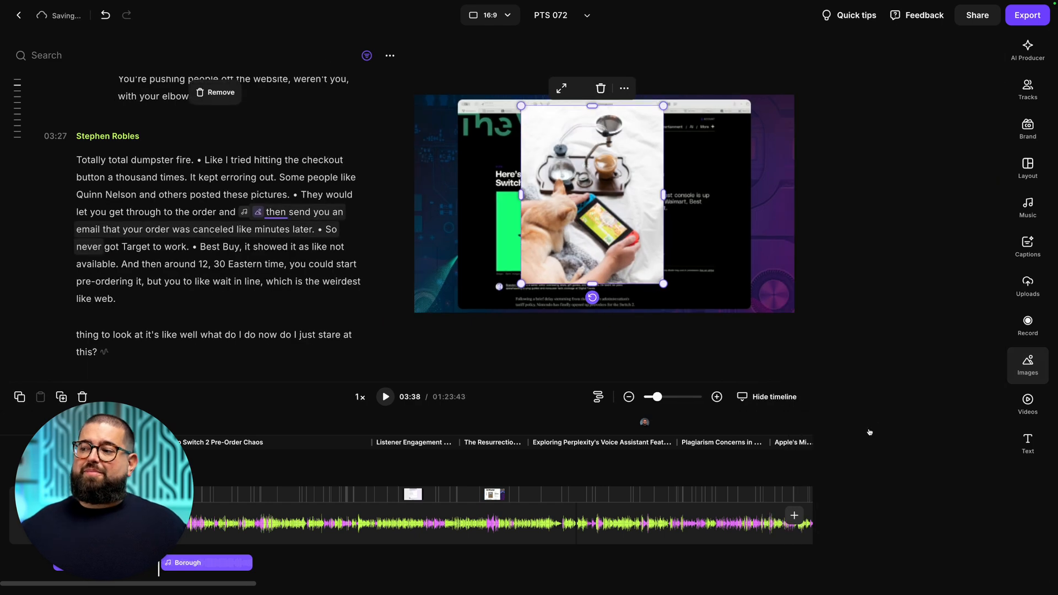
pyautogui.click(561, 88)
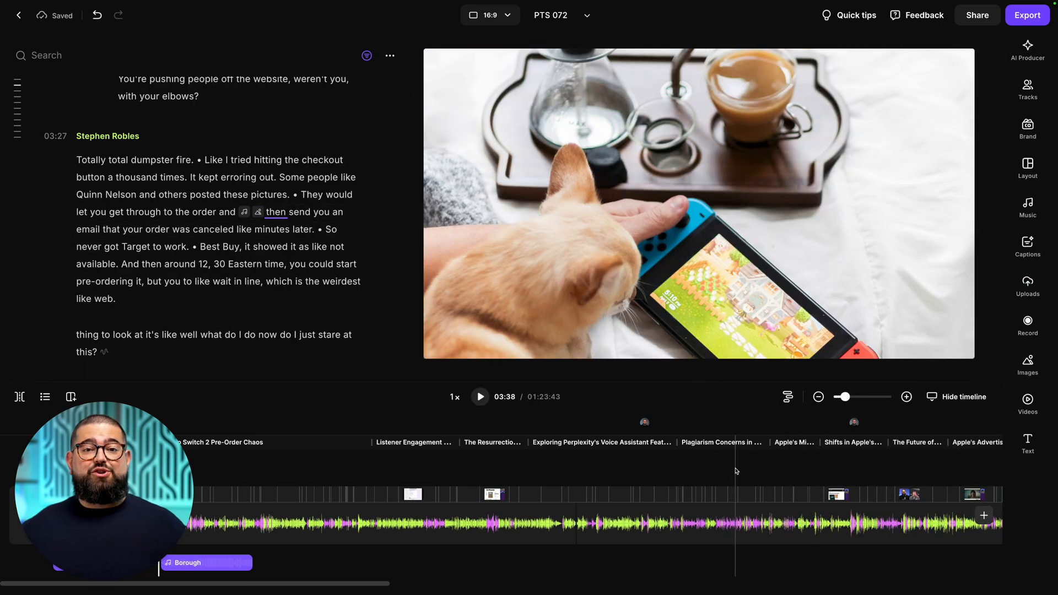
pyautogui.click(1026, 244)
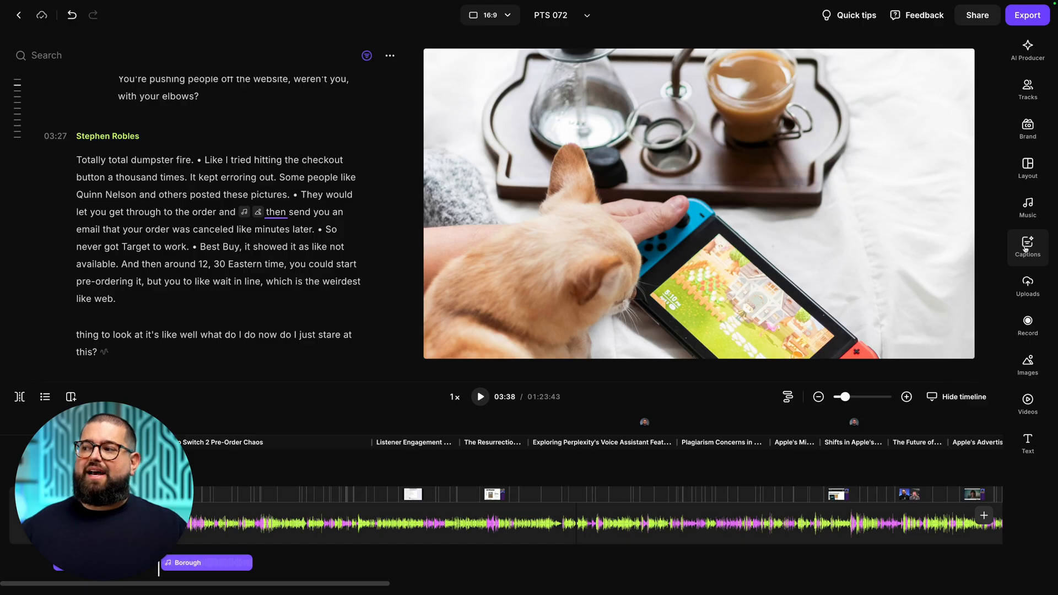
# Add captions styled with a purple background and orange highlighted spoken word
pyautogui.click(1028, 247)
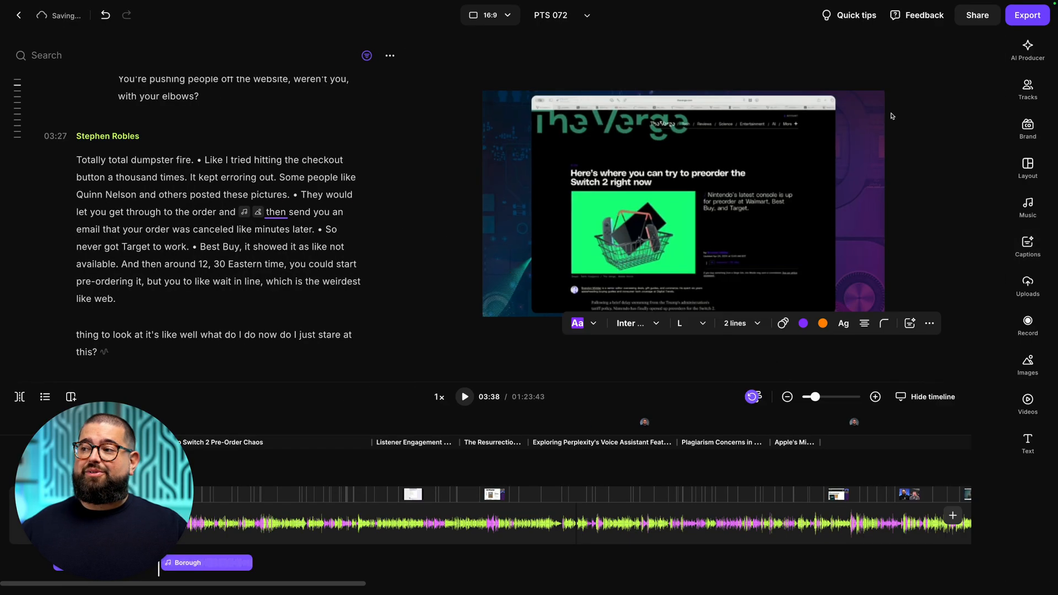
pyautogui.click(463, 397)
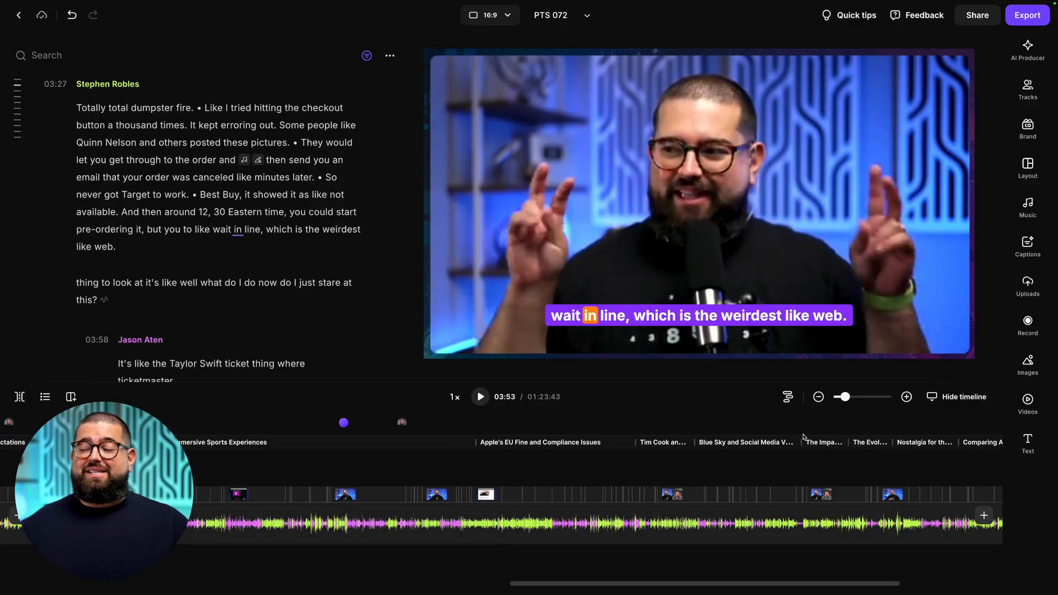
pyautogui.click(1027, 444)
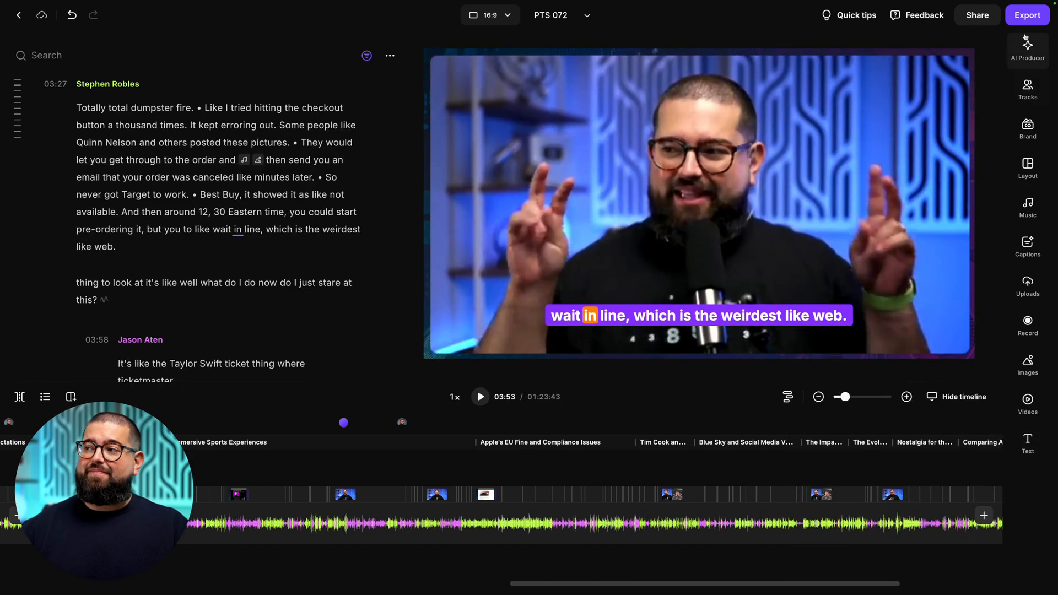
# Export the episode as 2160p 4K video and keep editing
pyautogui.click(1027, 14)
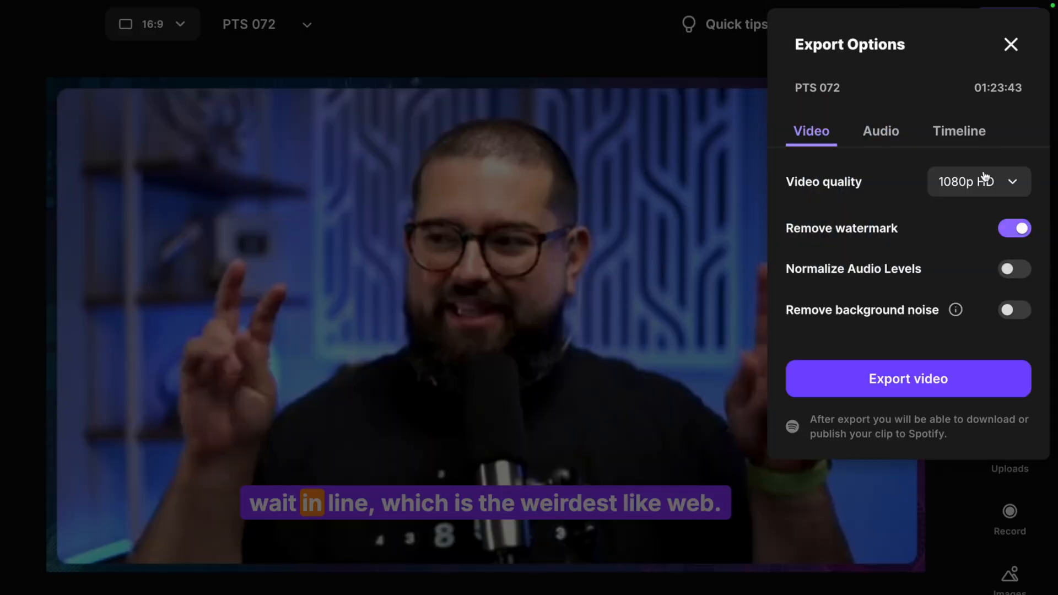
pyautogui.click(977, 181)
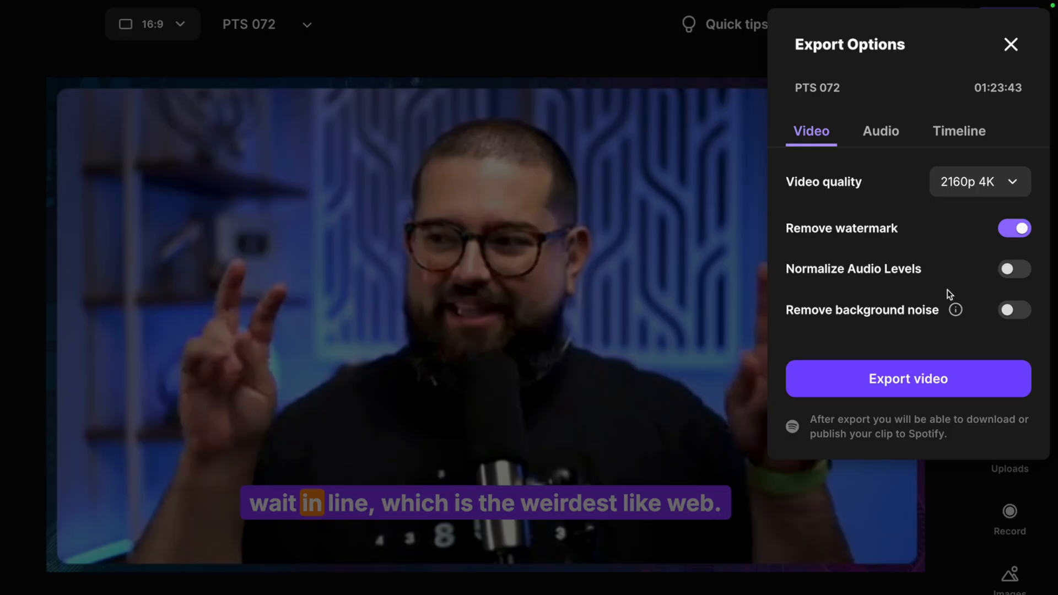
pyautogui.moveTo(1012, 286)
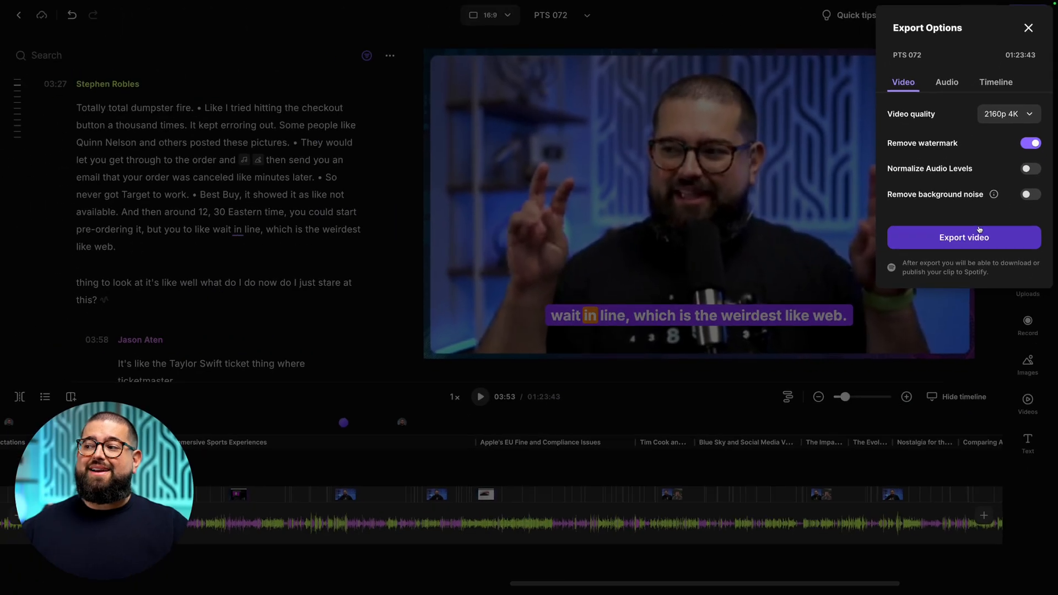
pyautogui.click(964, 238)
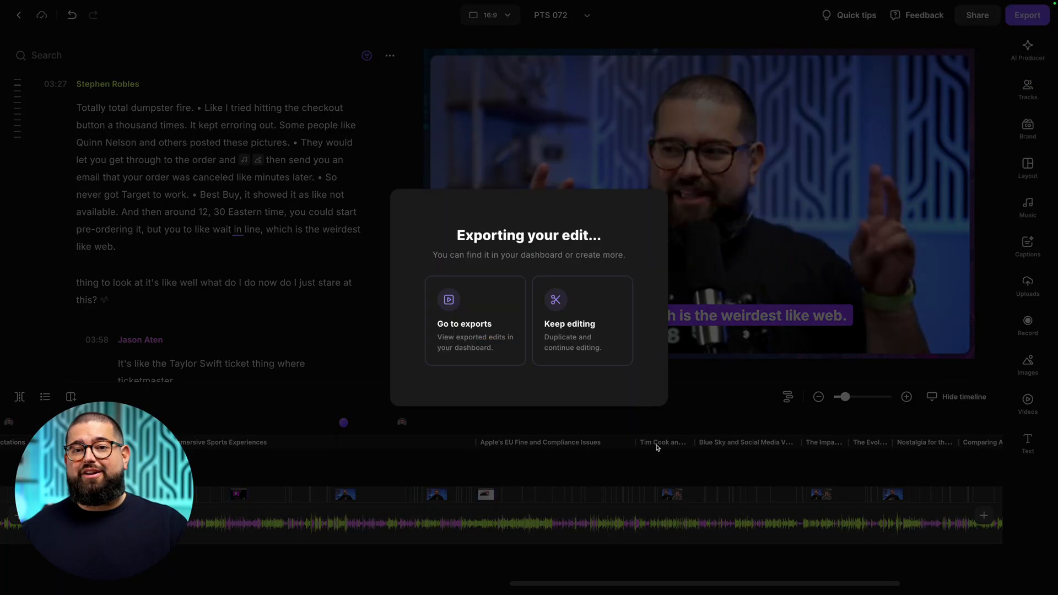
pyautogui.click(582, 324)
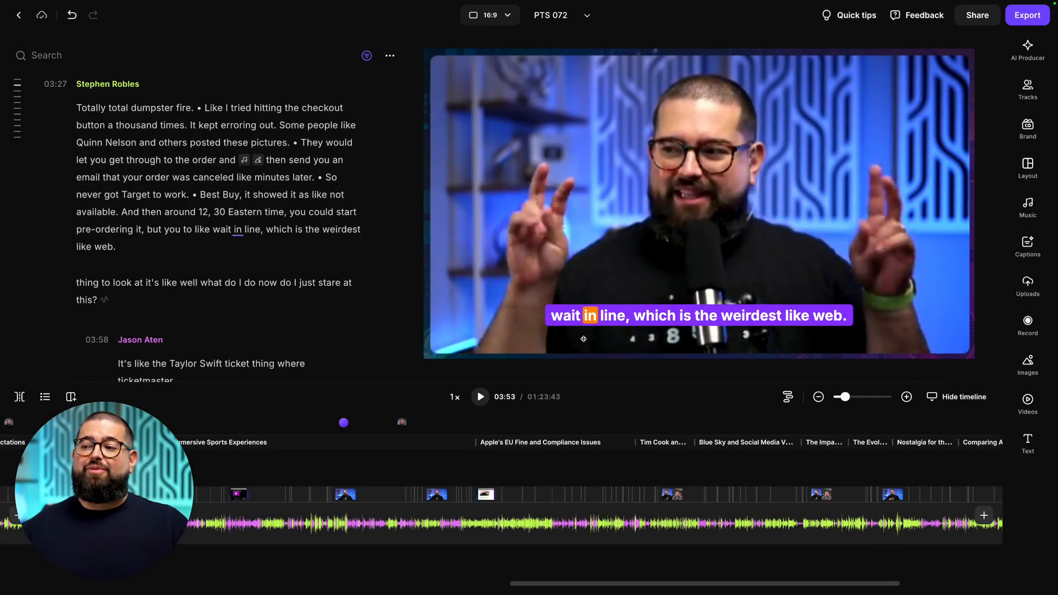
# Export an audio-only MP3 of the episode
pyautogui.click(1026, 15)
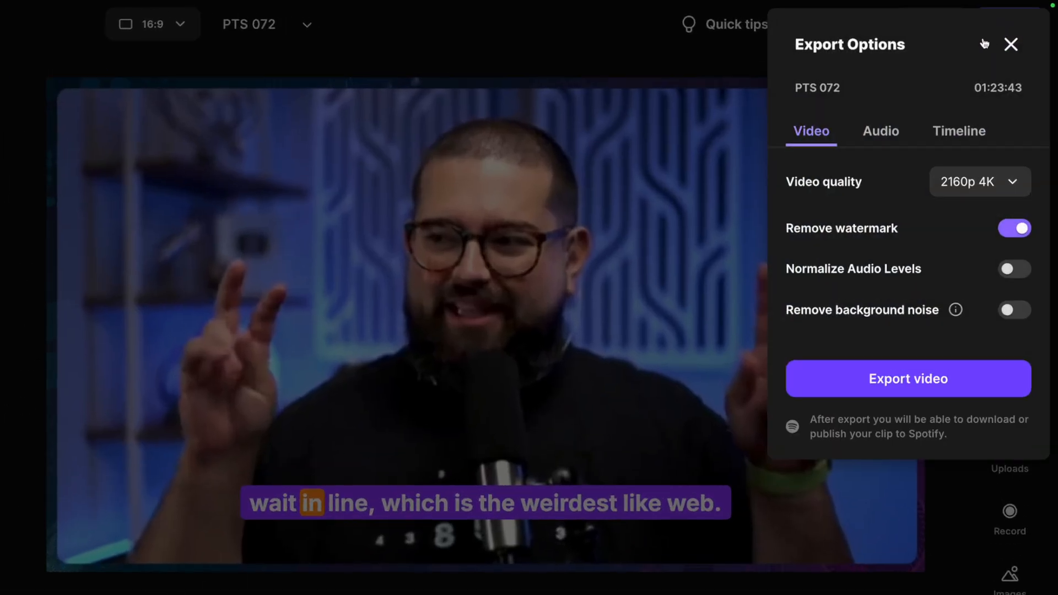
pyautogui.click(880, 131)
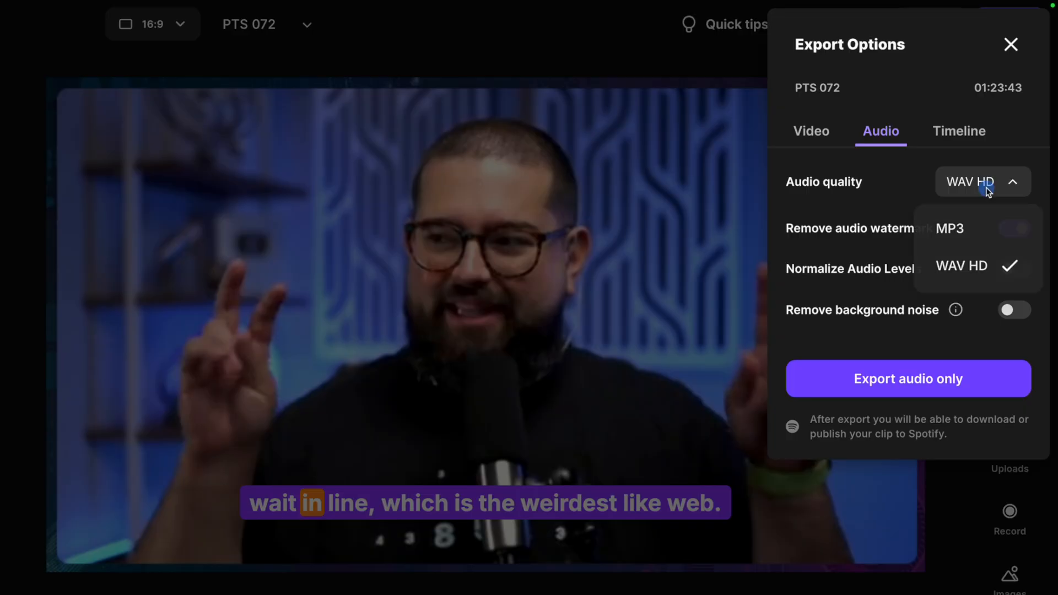
pyautogui.click(952, 228)
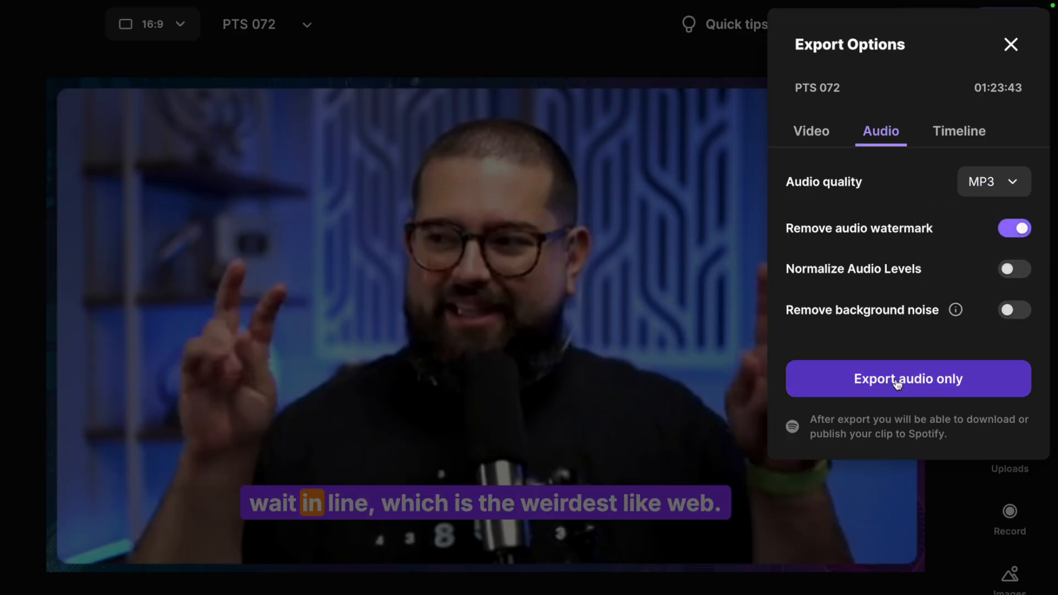
pyautogui.click(908, 378)
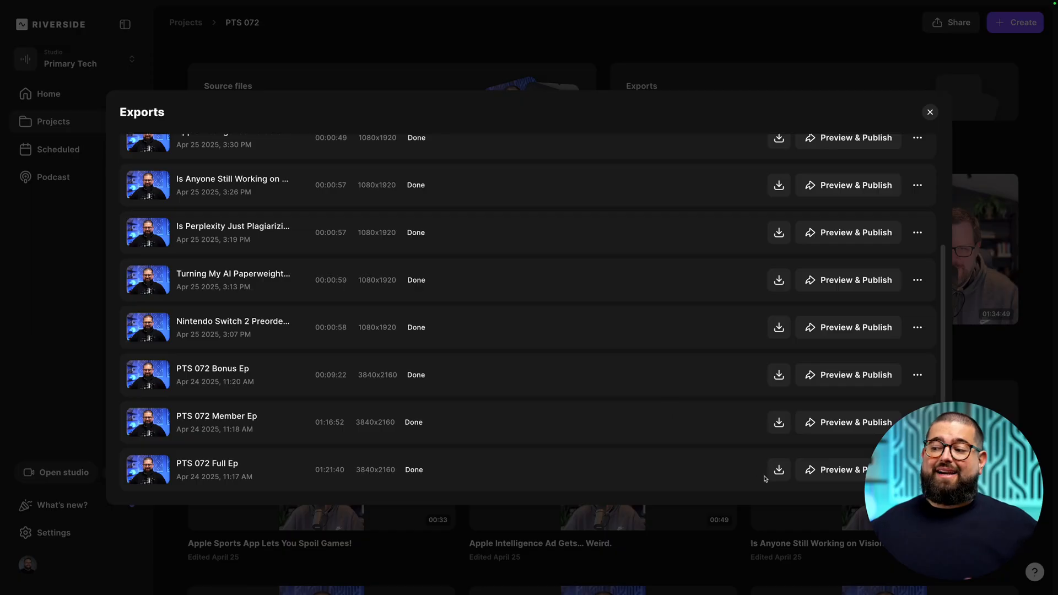
pyautogui.moveTo(778, 470)
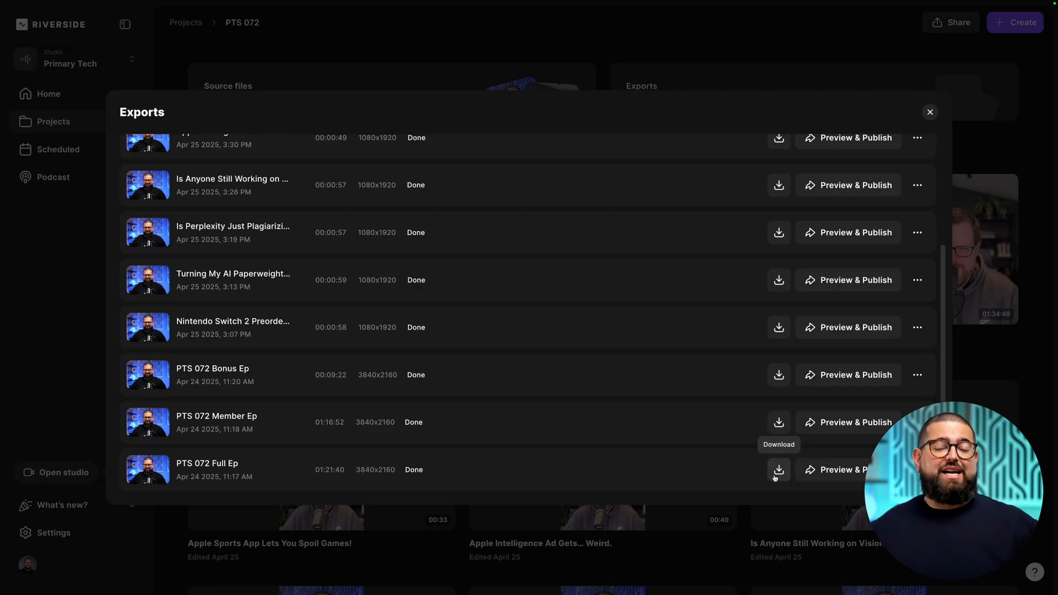
# Download the PTS 072 Full Ep file from the Exports list
pyautogui.click(779, 470)
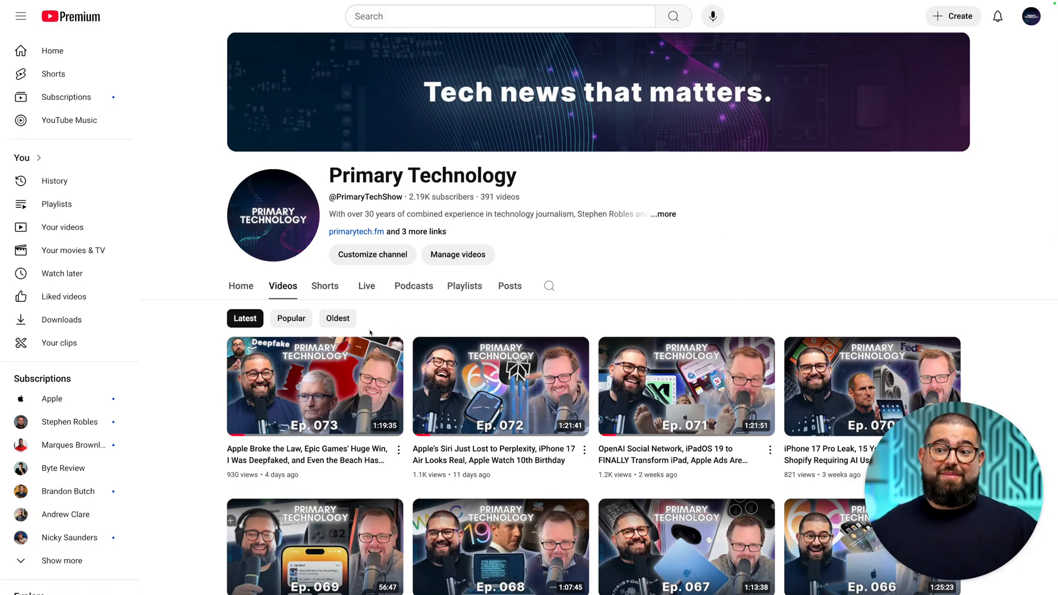
# Play the Ep. 073 video from Primary Technology's Videos tab
pyautogui.click(313, 386)
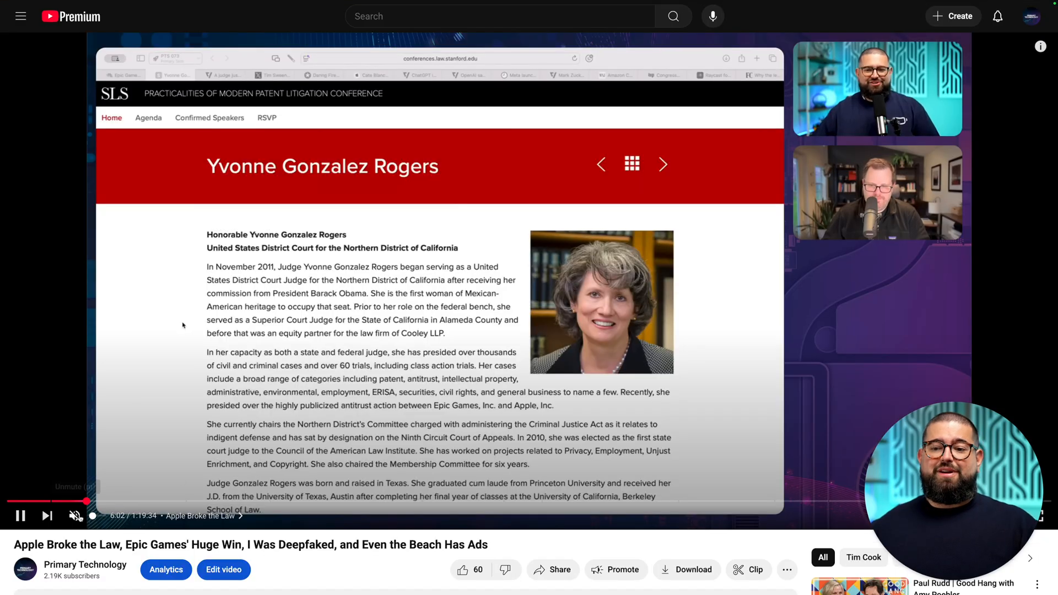
pyautogui.click(17, 501)
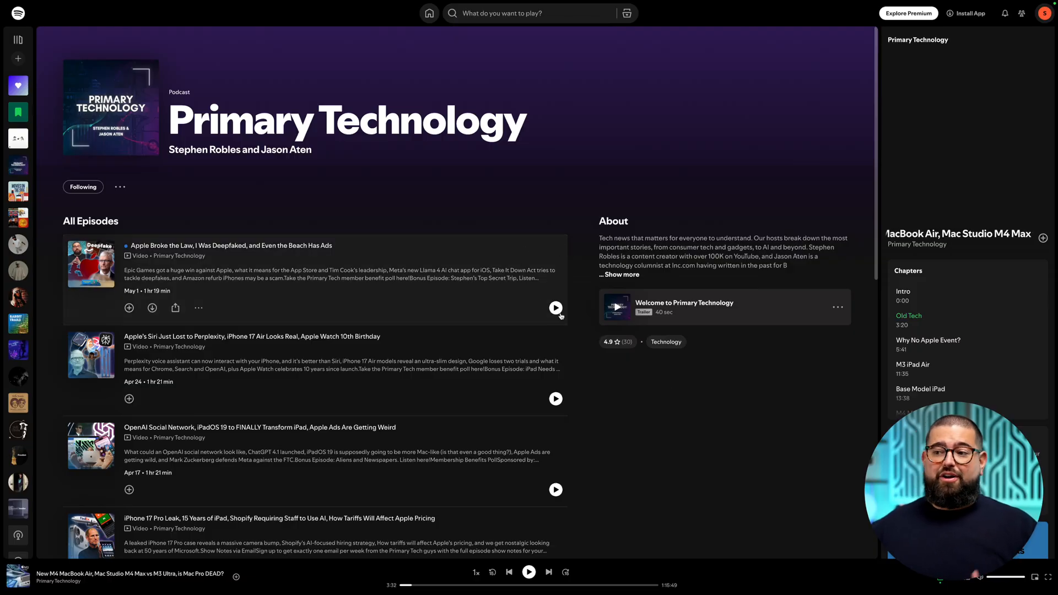
# Play 'Apple Broke the Law' from the top of the Spotify podcast page
pyautogui.click(556, 309)
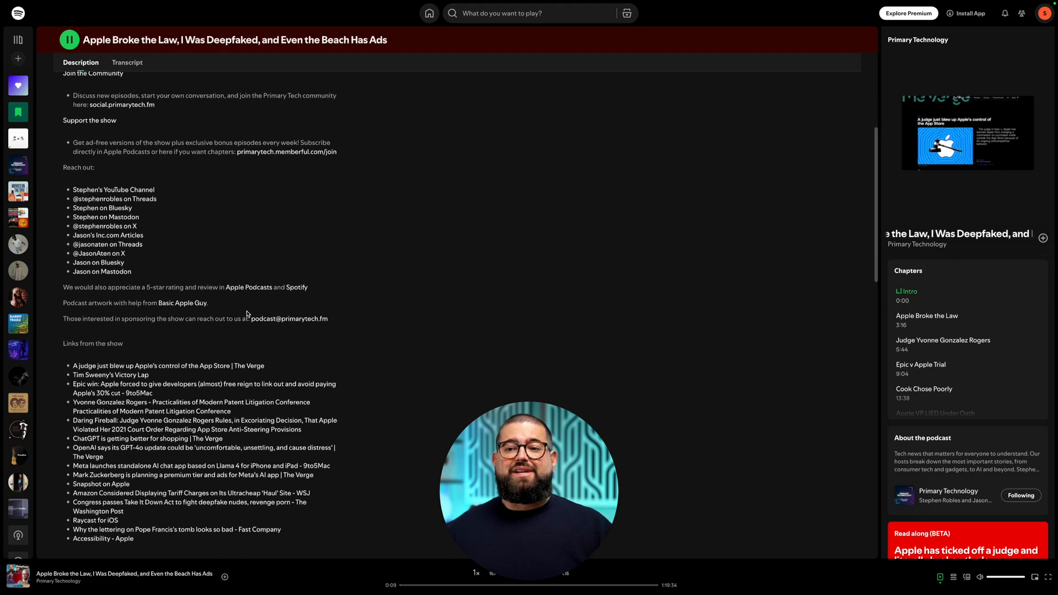
pyautogui.scroll(-3)
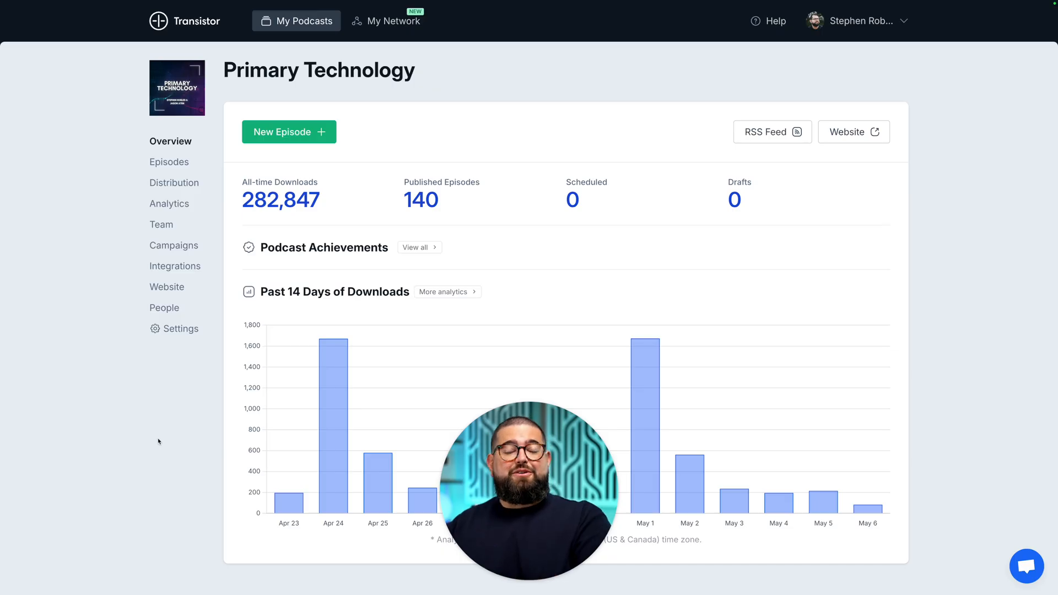
pyautogui.moveTo(491, 128)
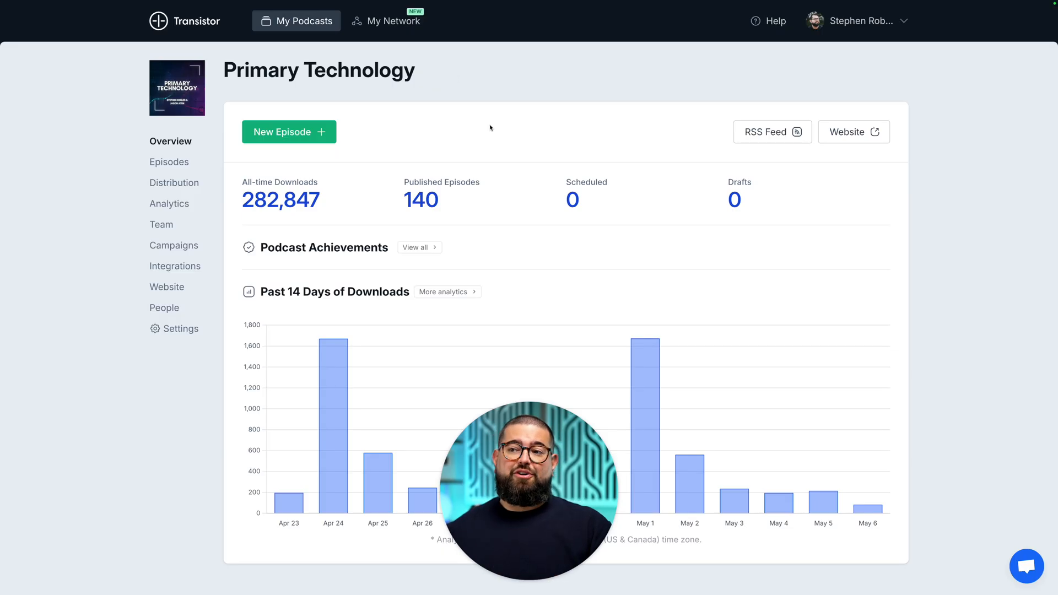